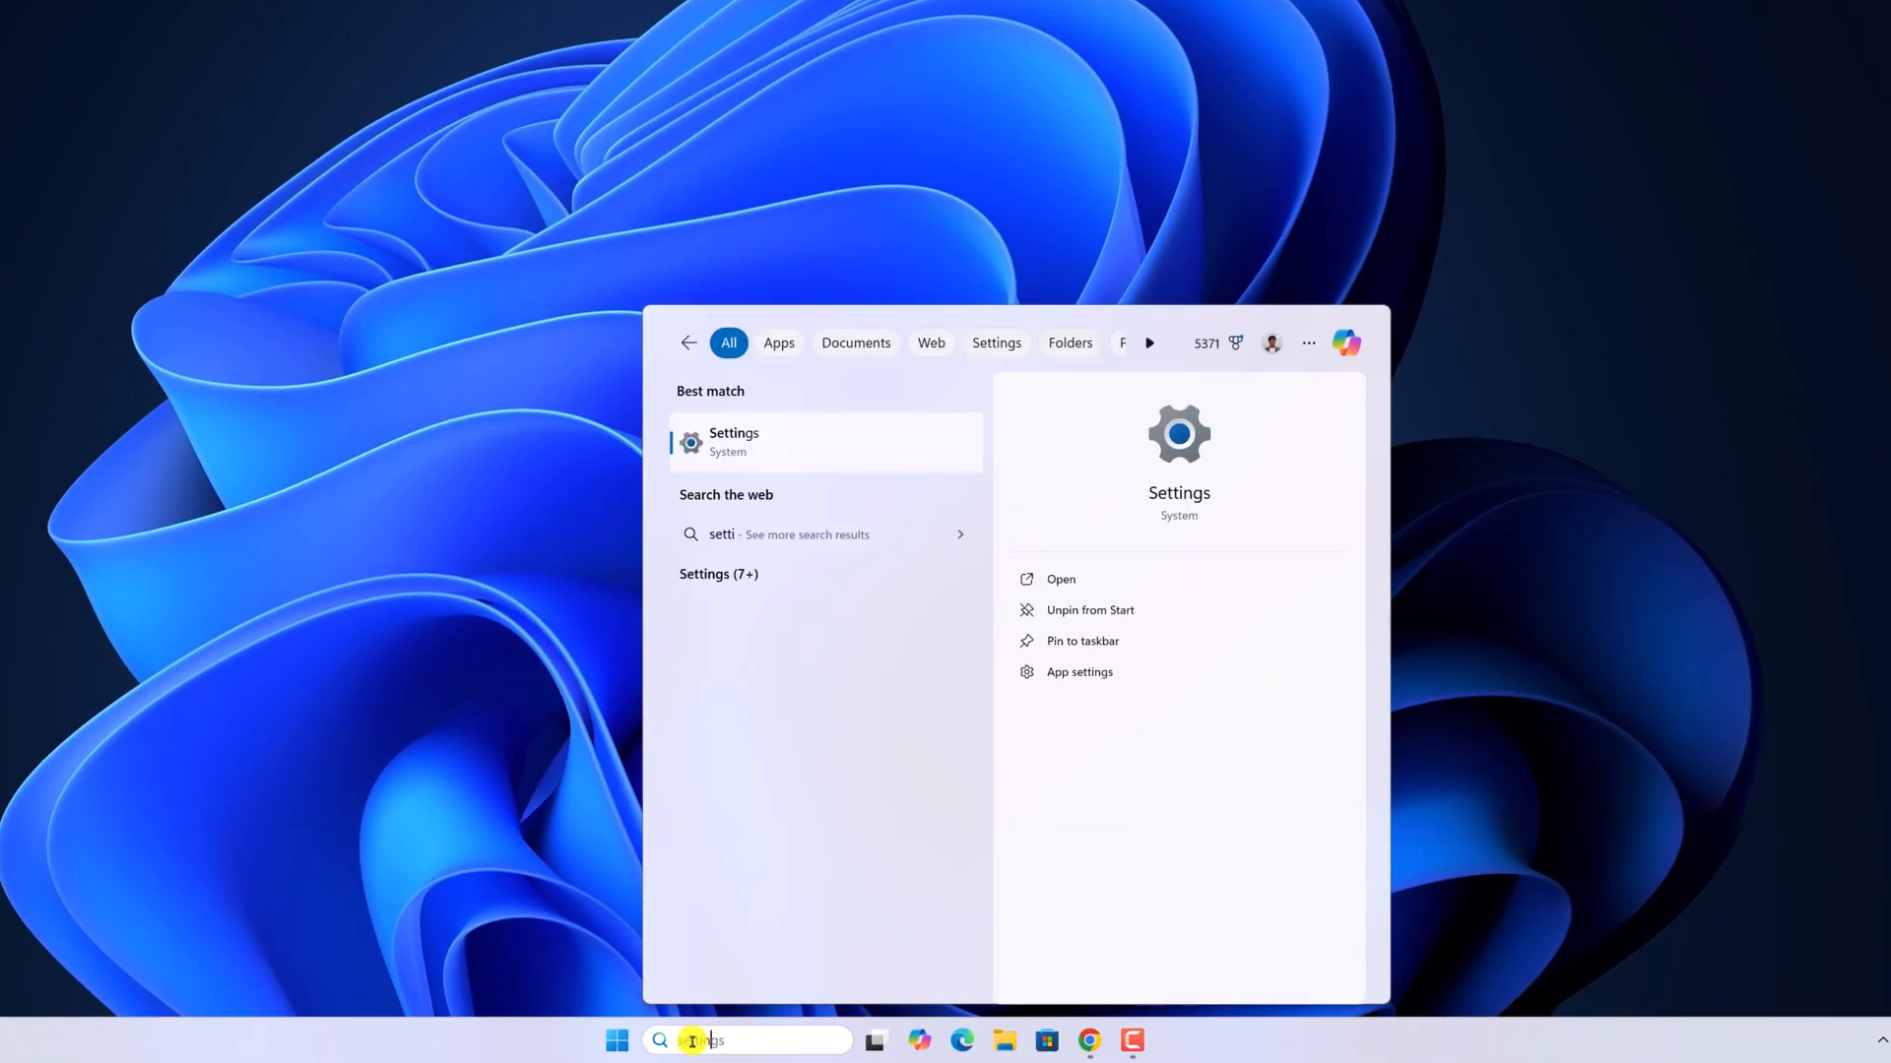
Step: Launch Settings from the search results and go to the Personalization page
left_click(1060, 579)
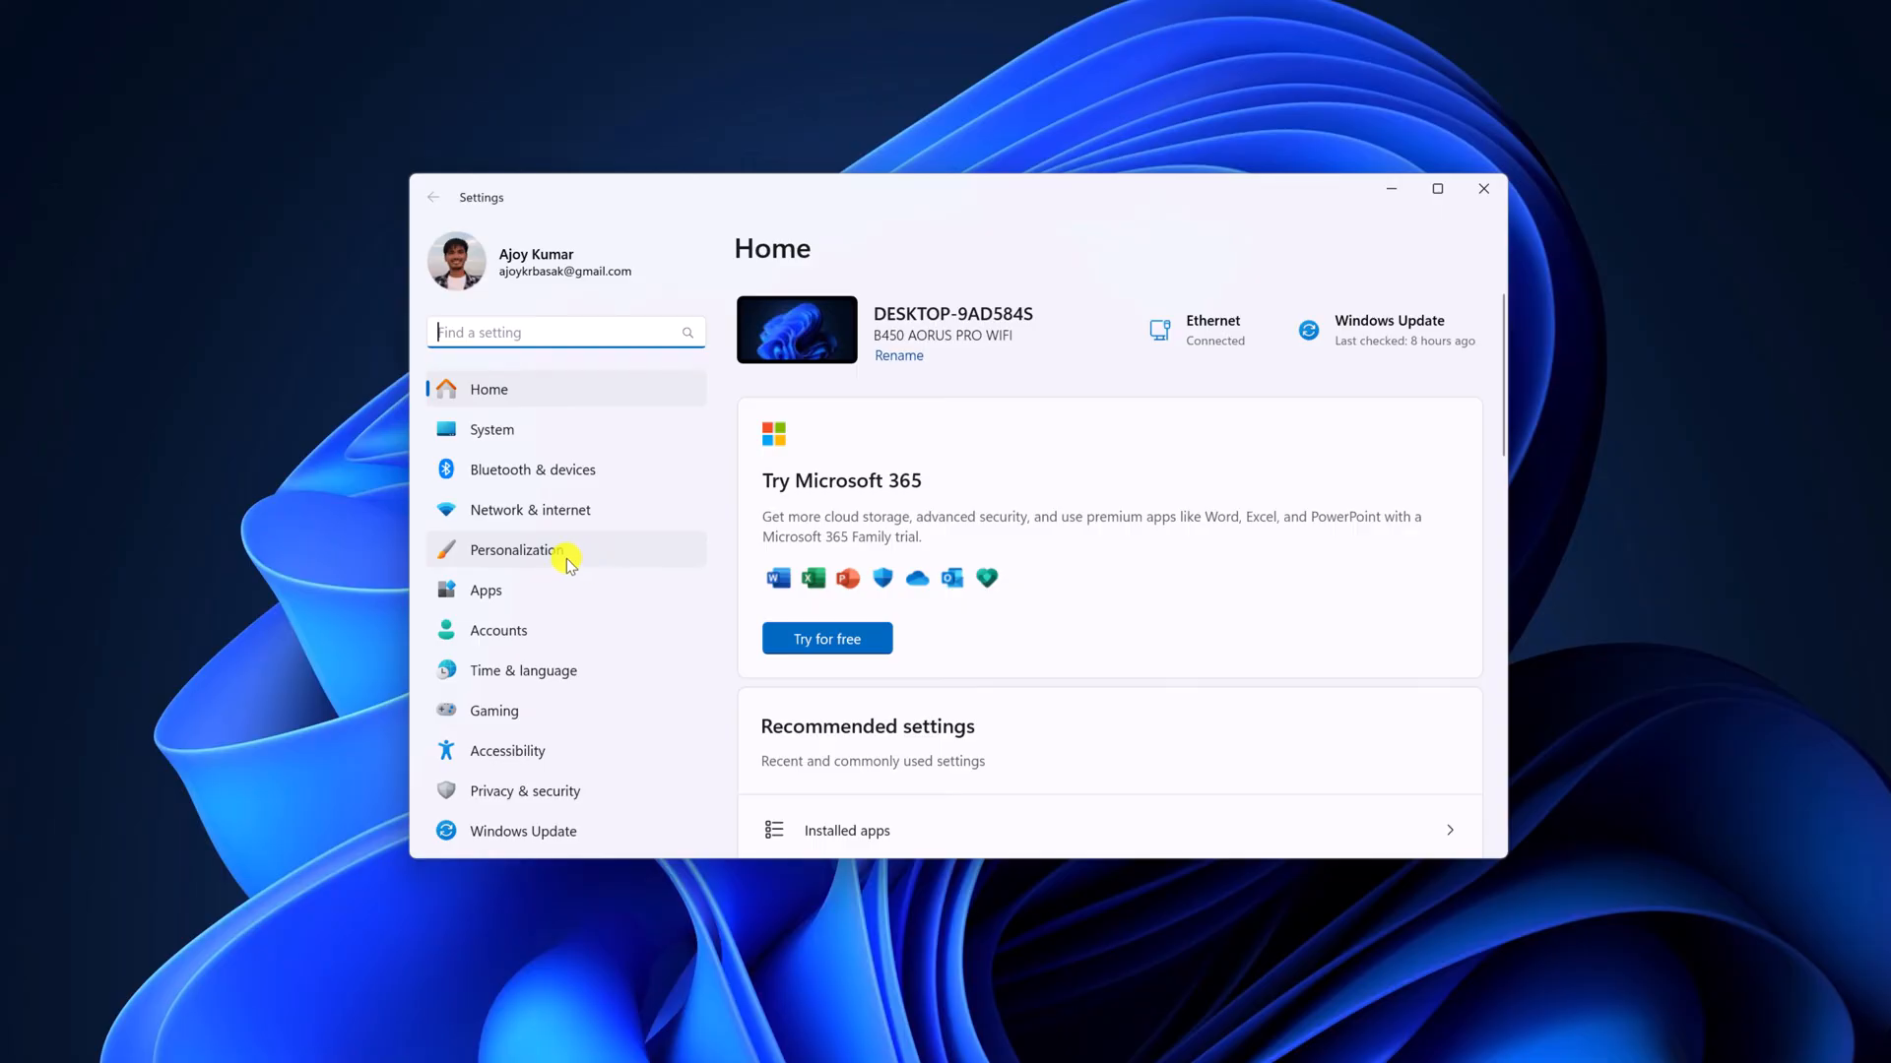
left_click(518, 550)
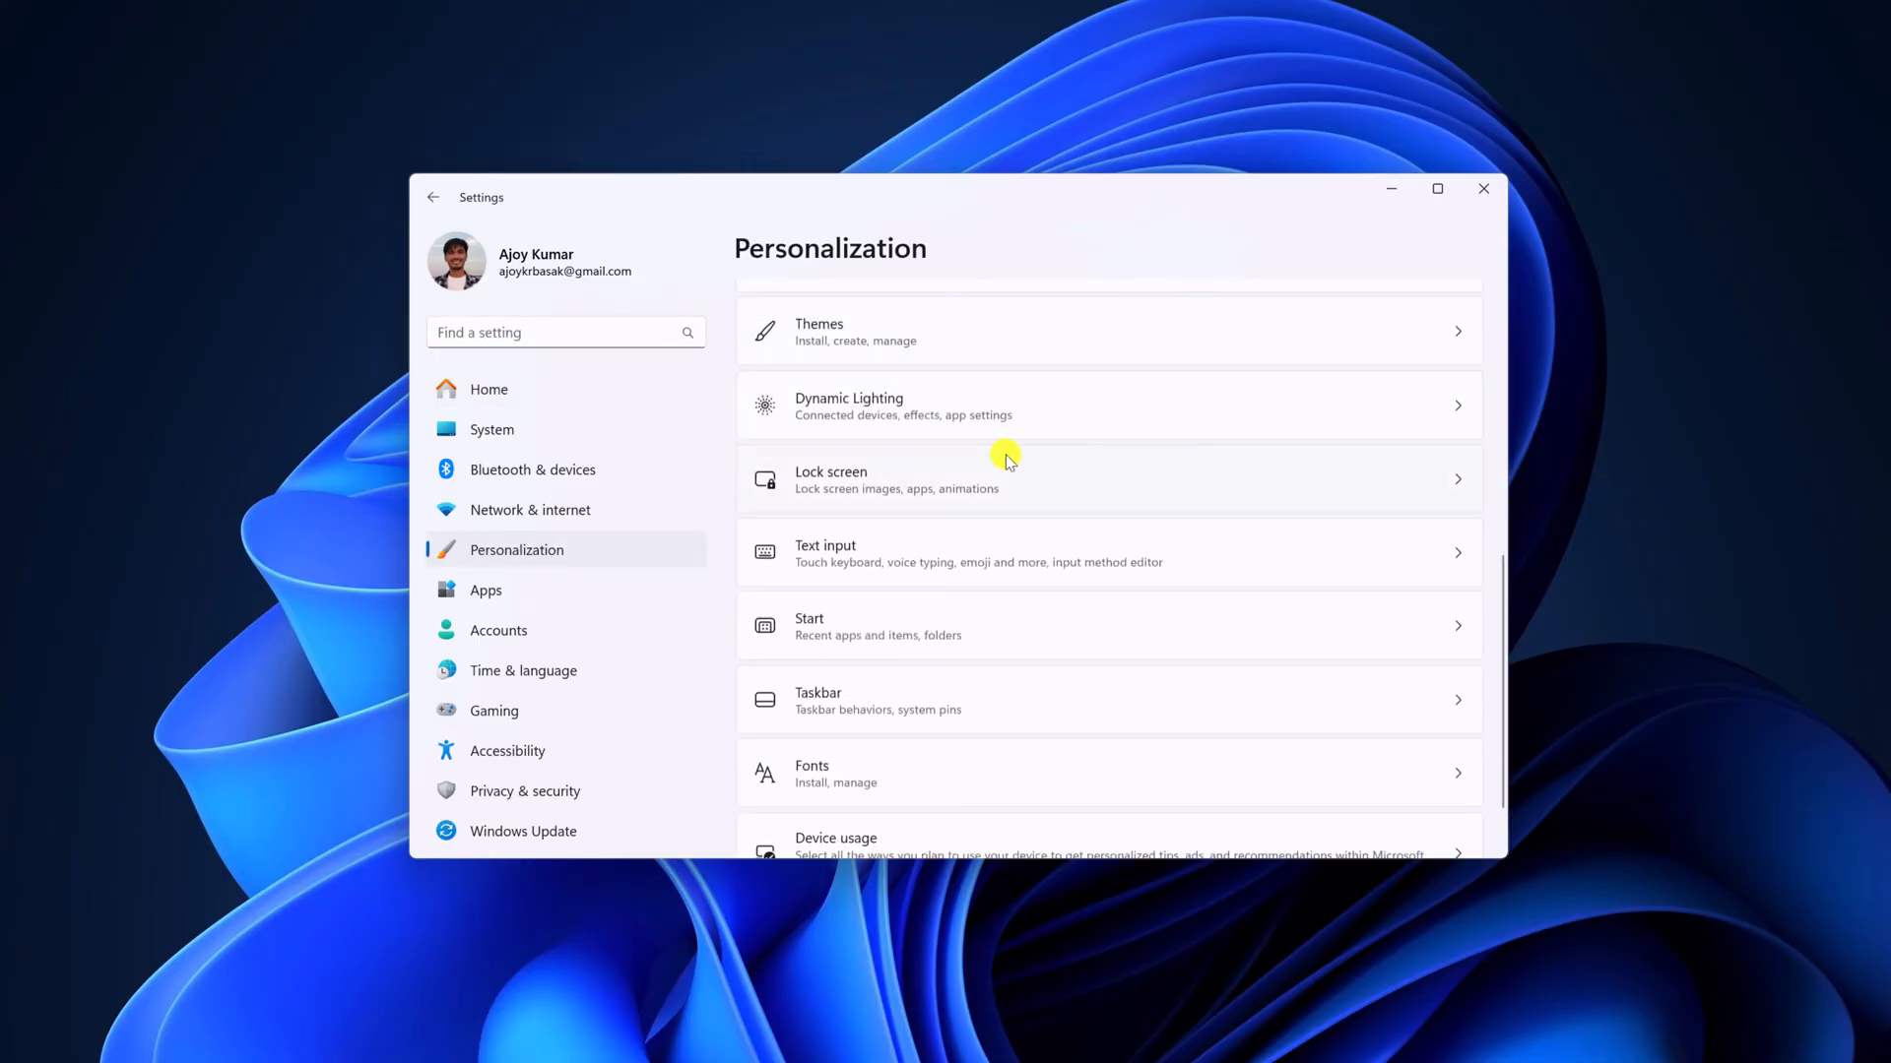
mouse_move(1044, 421)
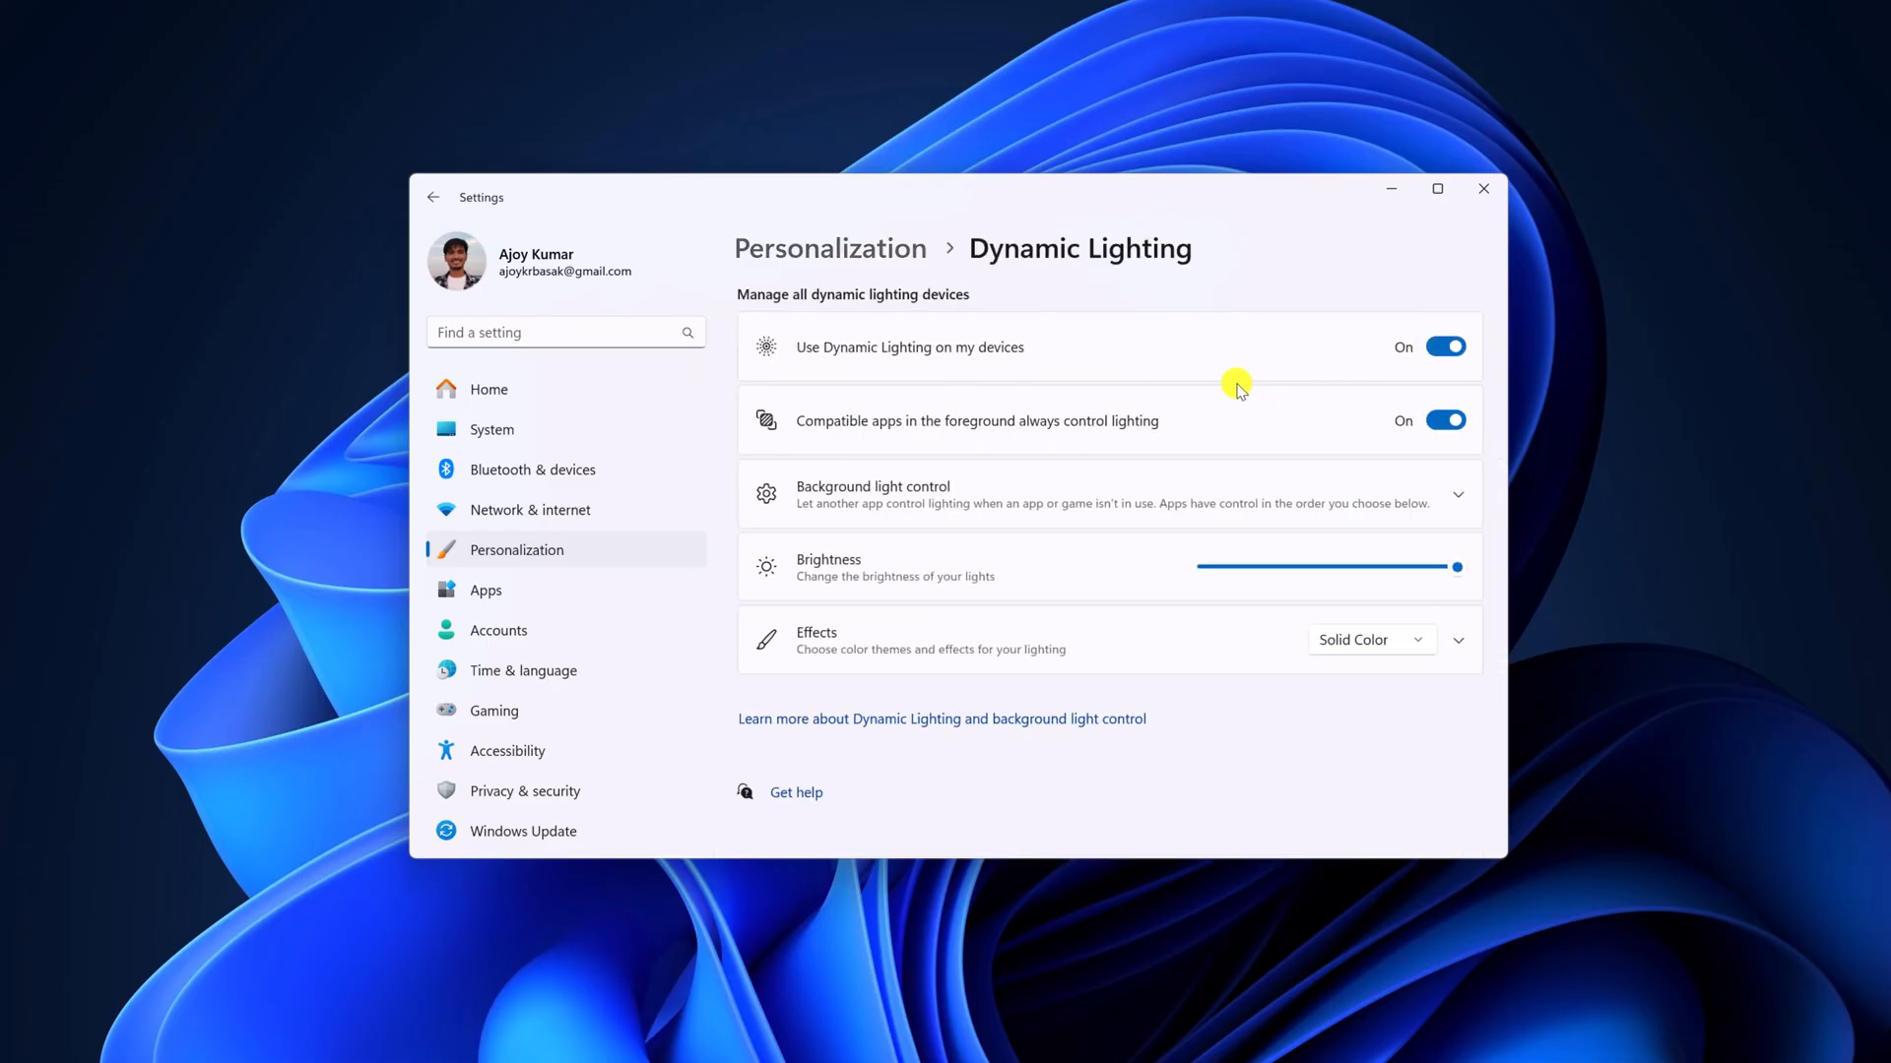
mouse_move(1223, 268)
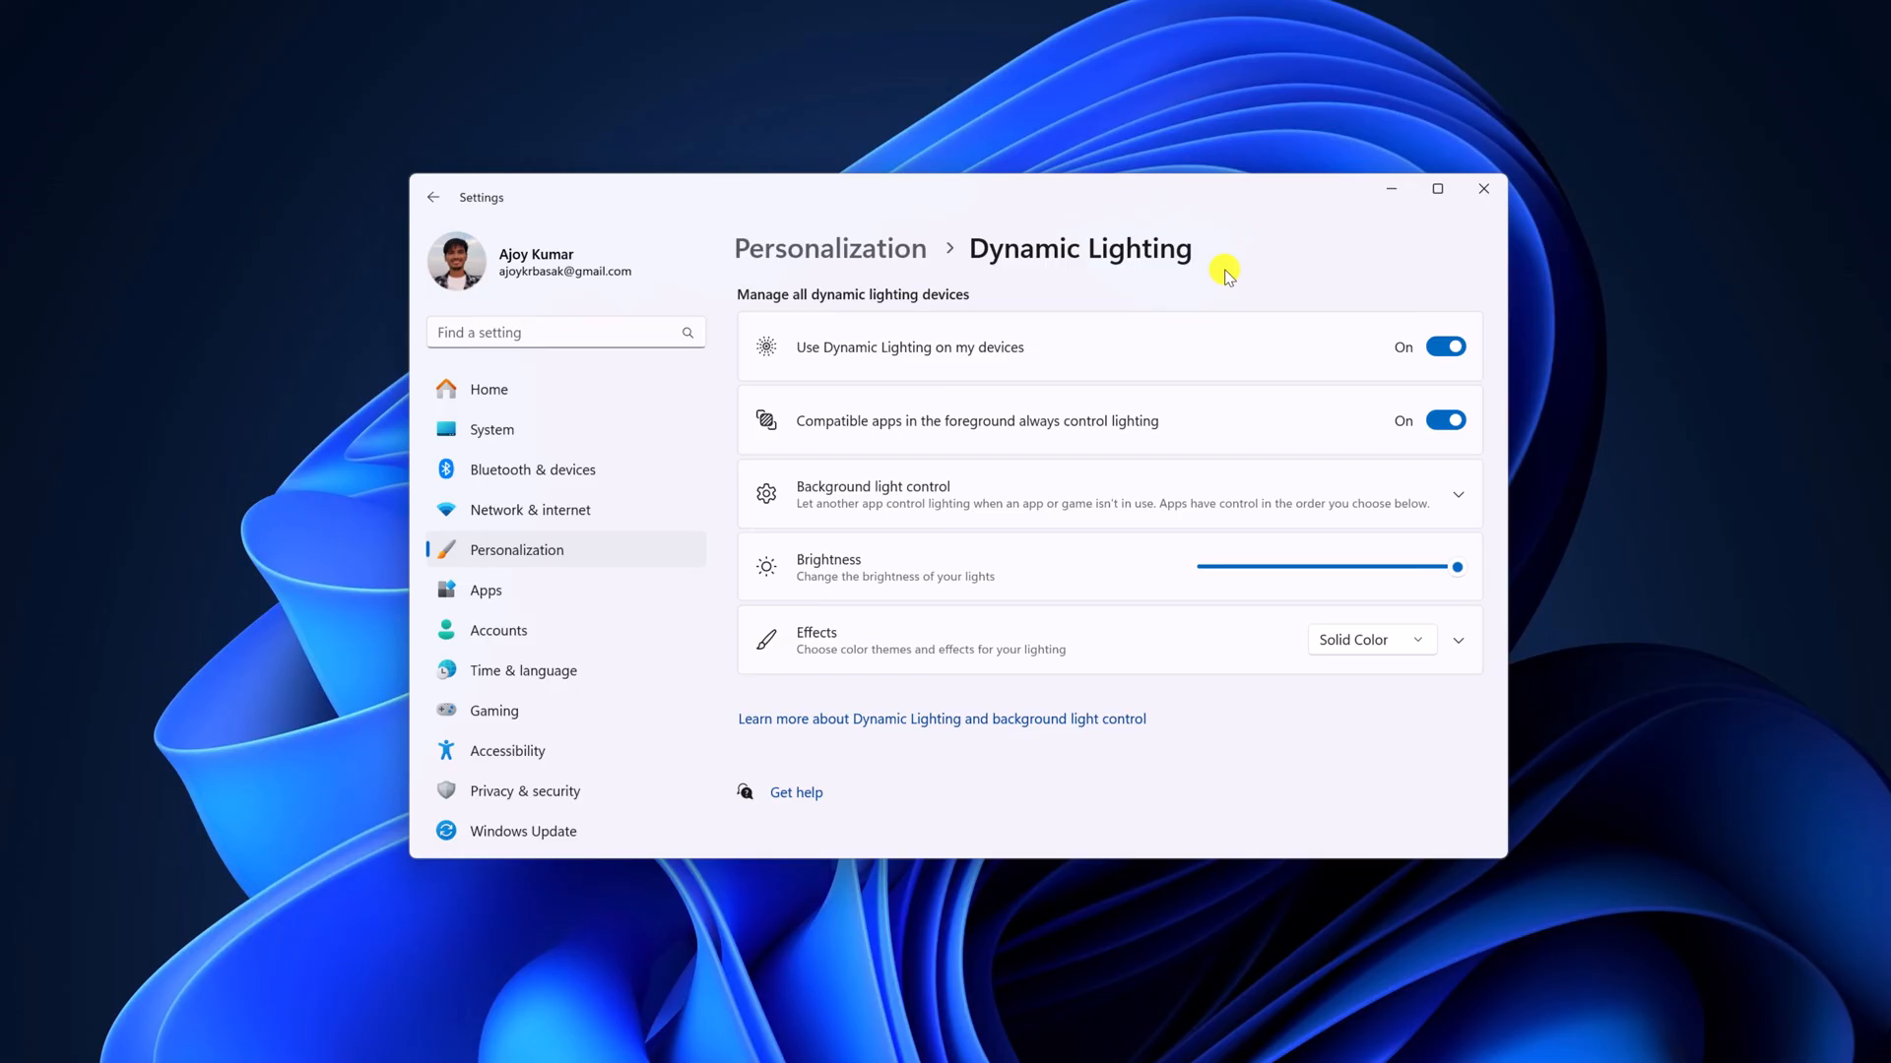
mouse_move(1267, 737)
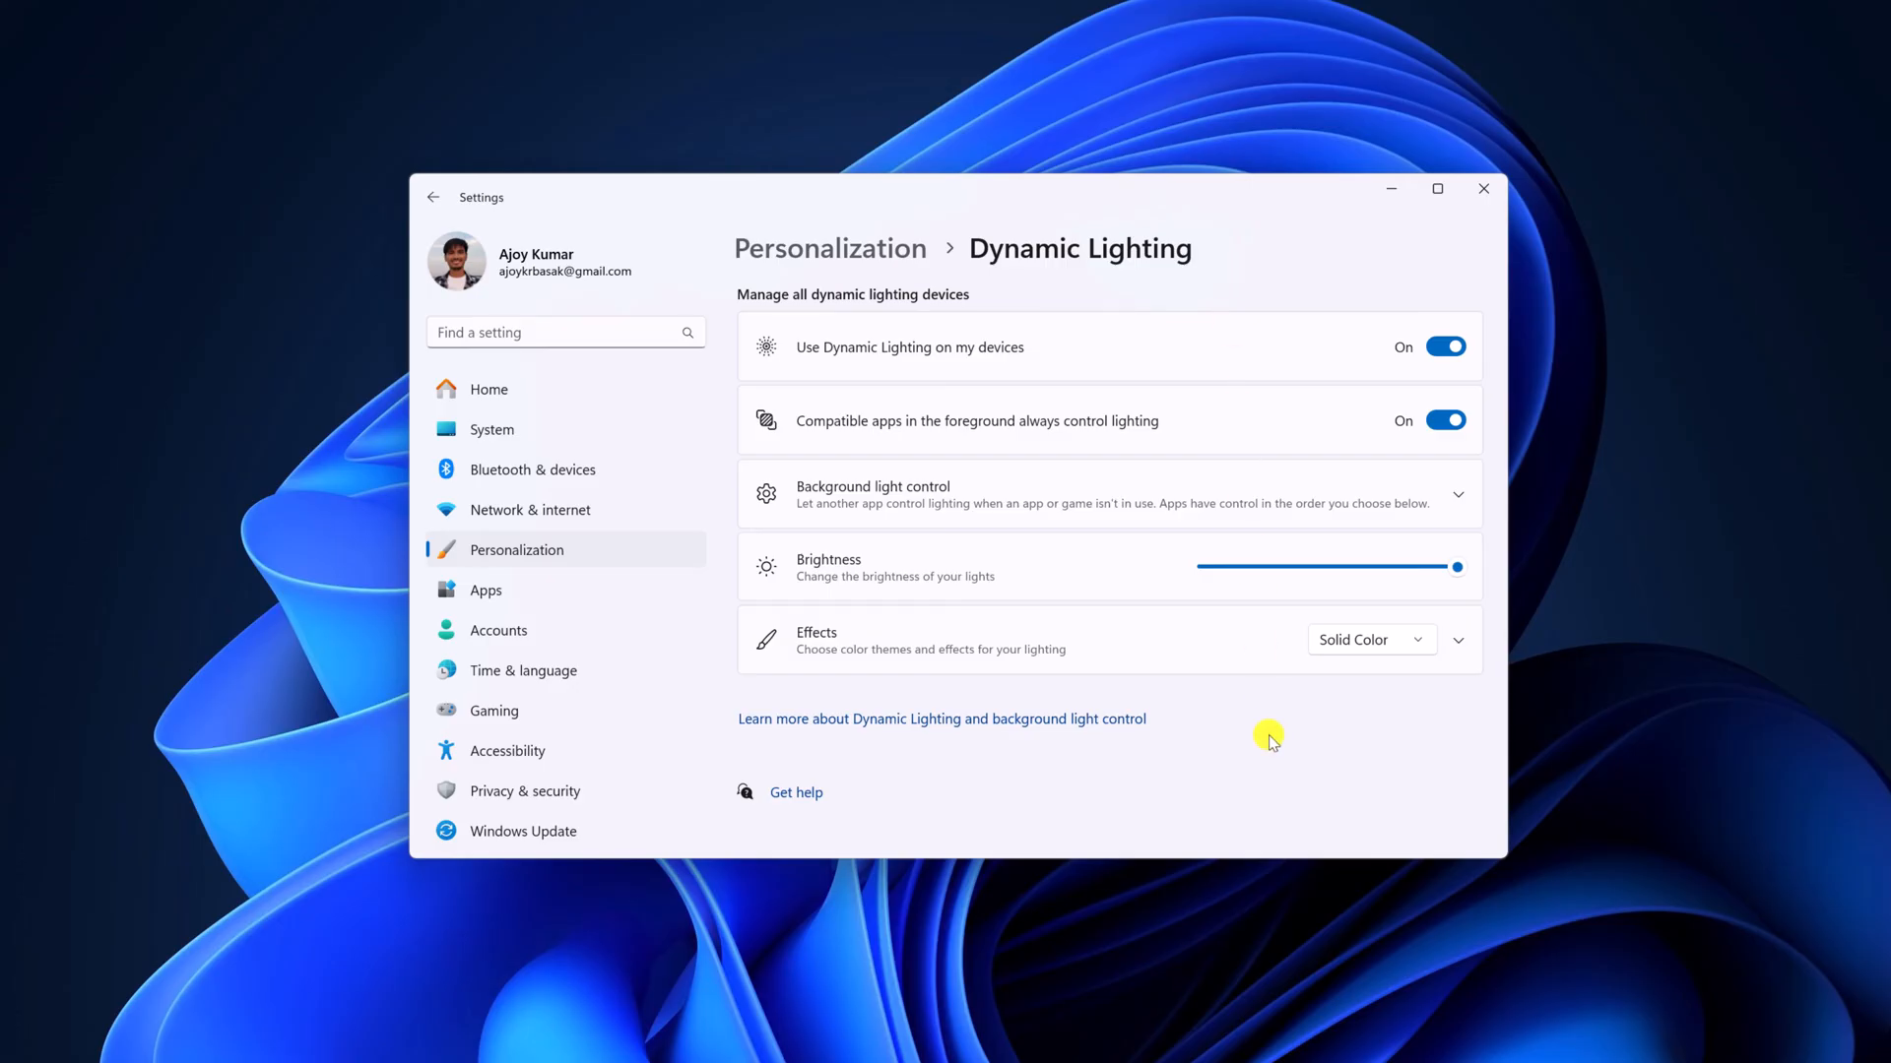
mouse_move(544, 444)
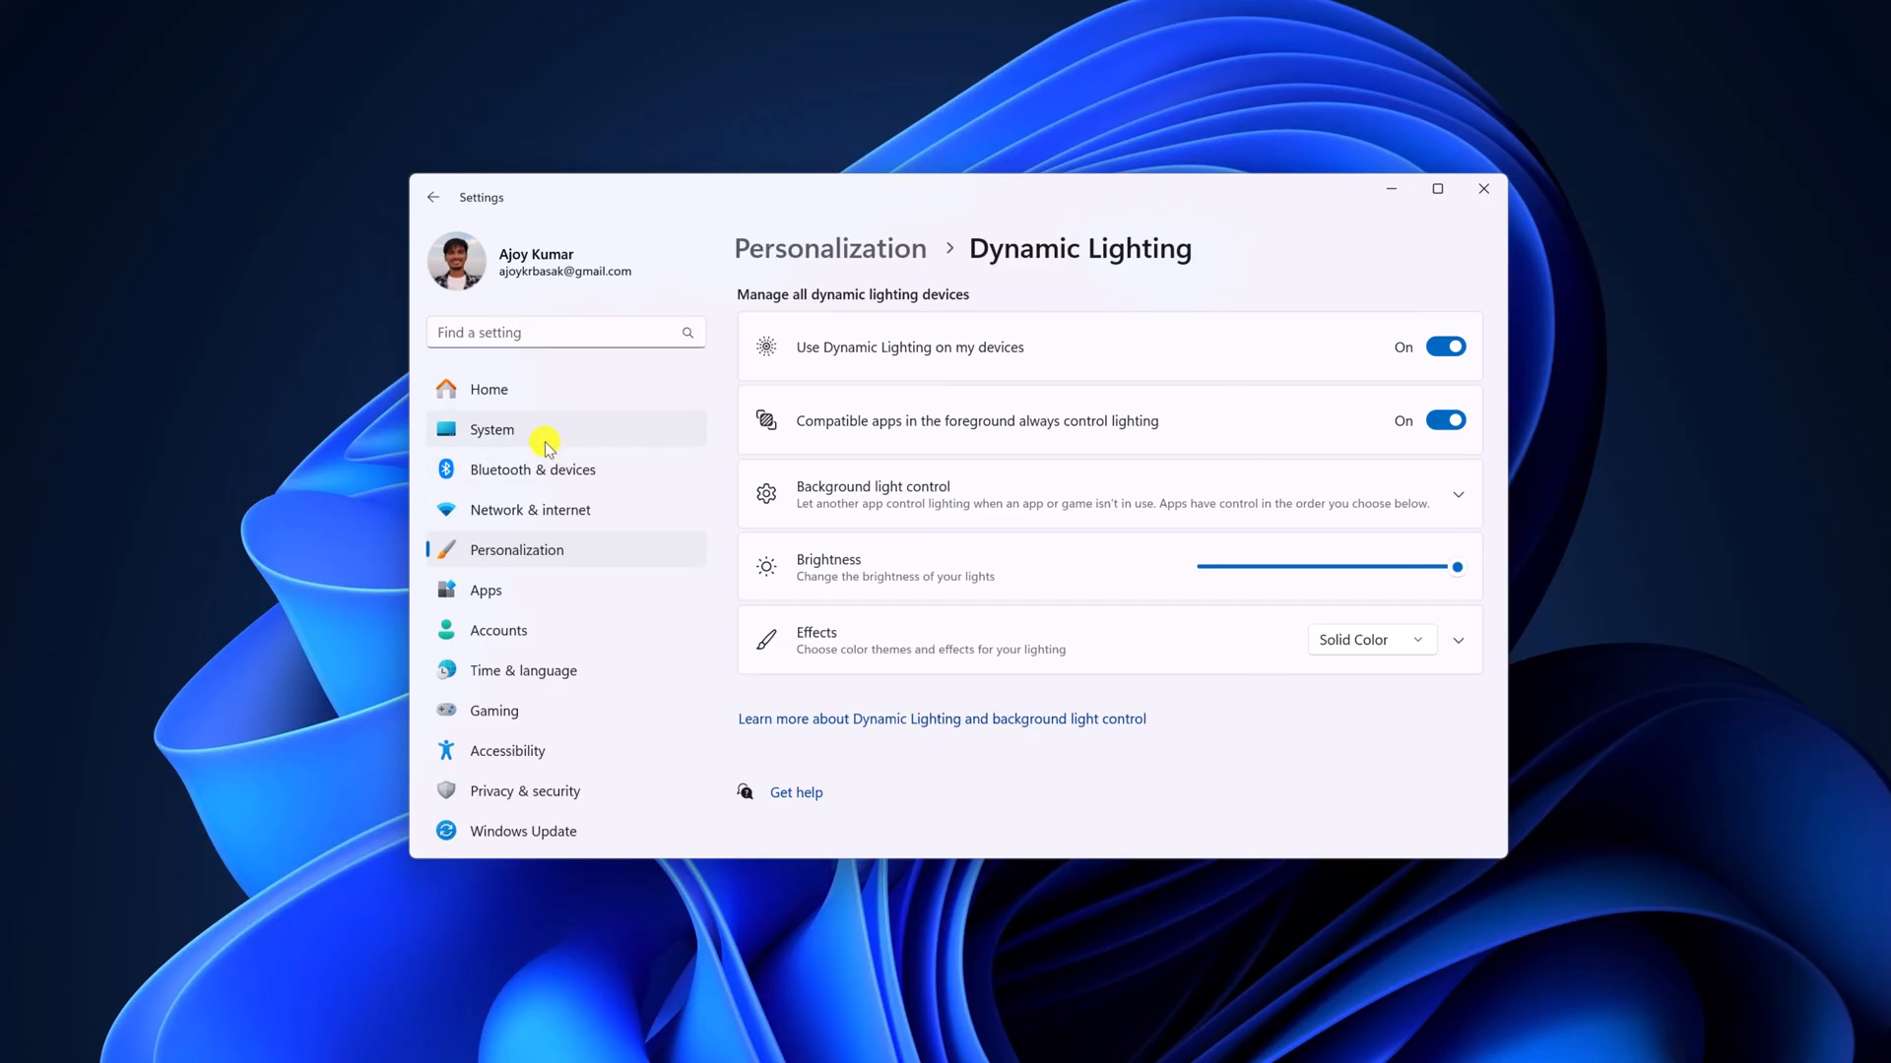
Step: Go to System > About to see the Windows 11 Pro, version 23H2 specifications
left_click(491, 430)
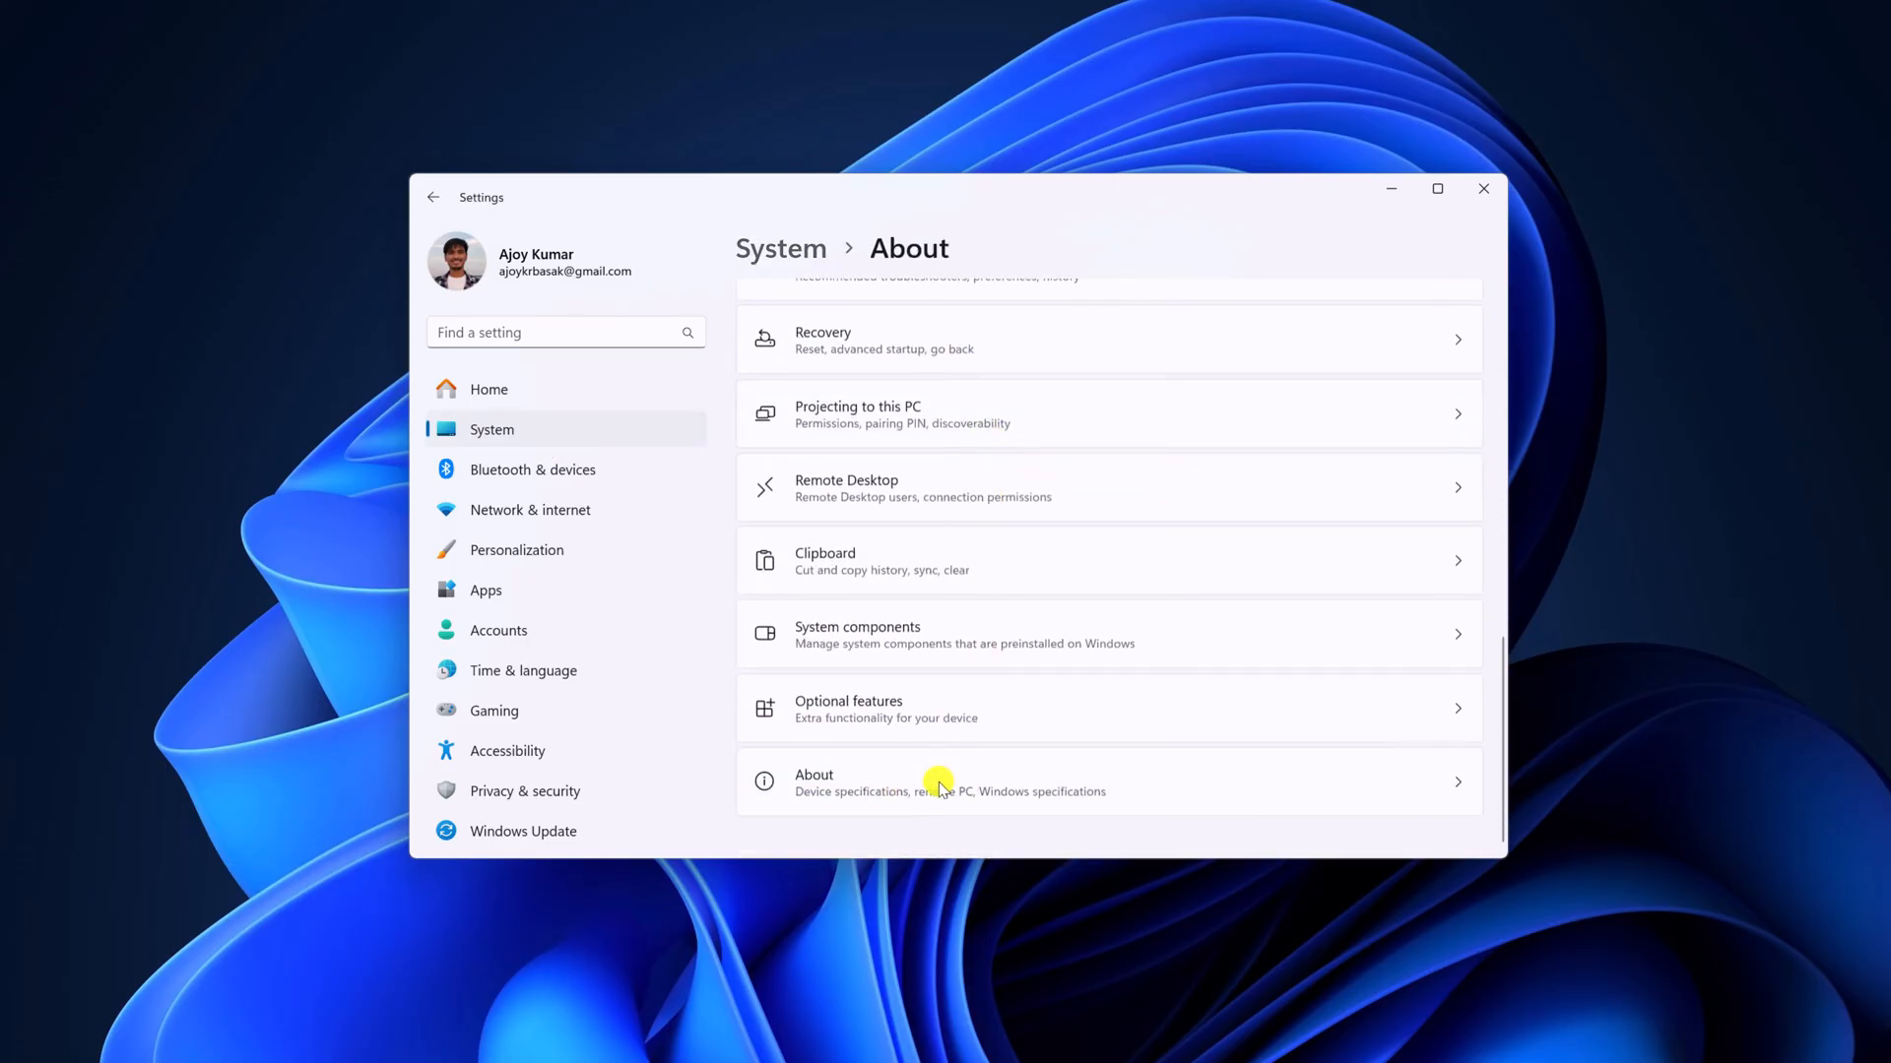
left_click(935, 782)
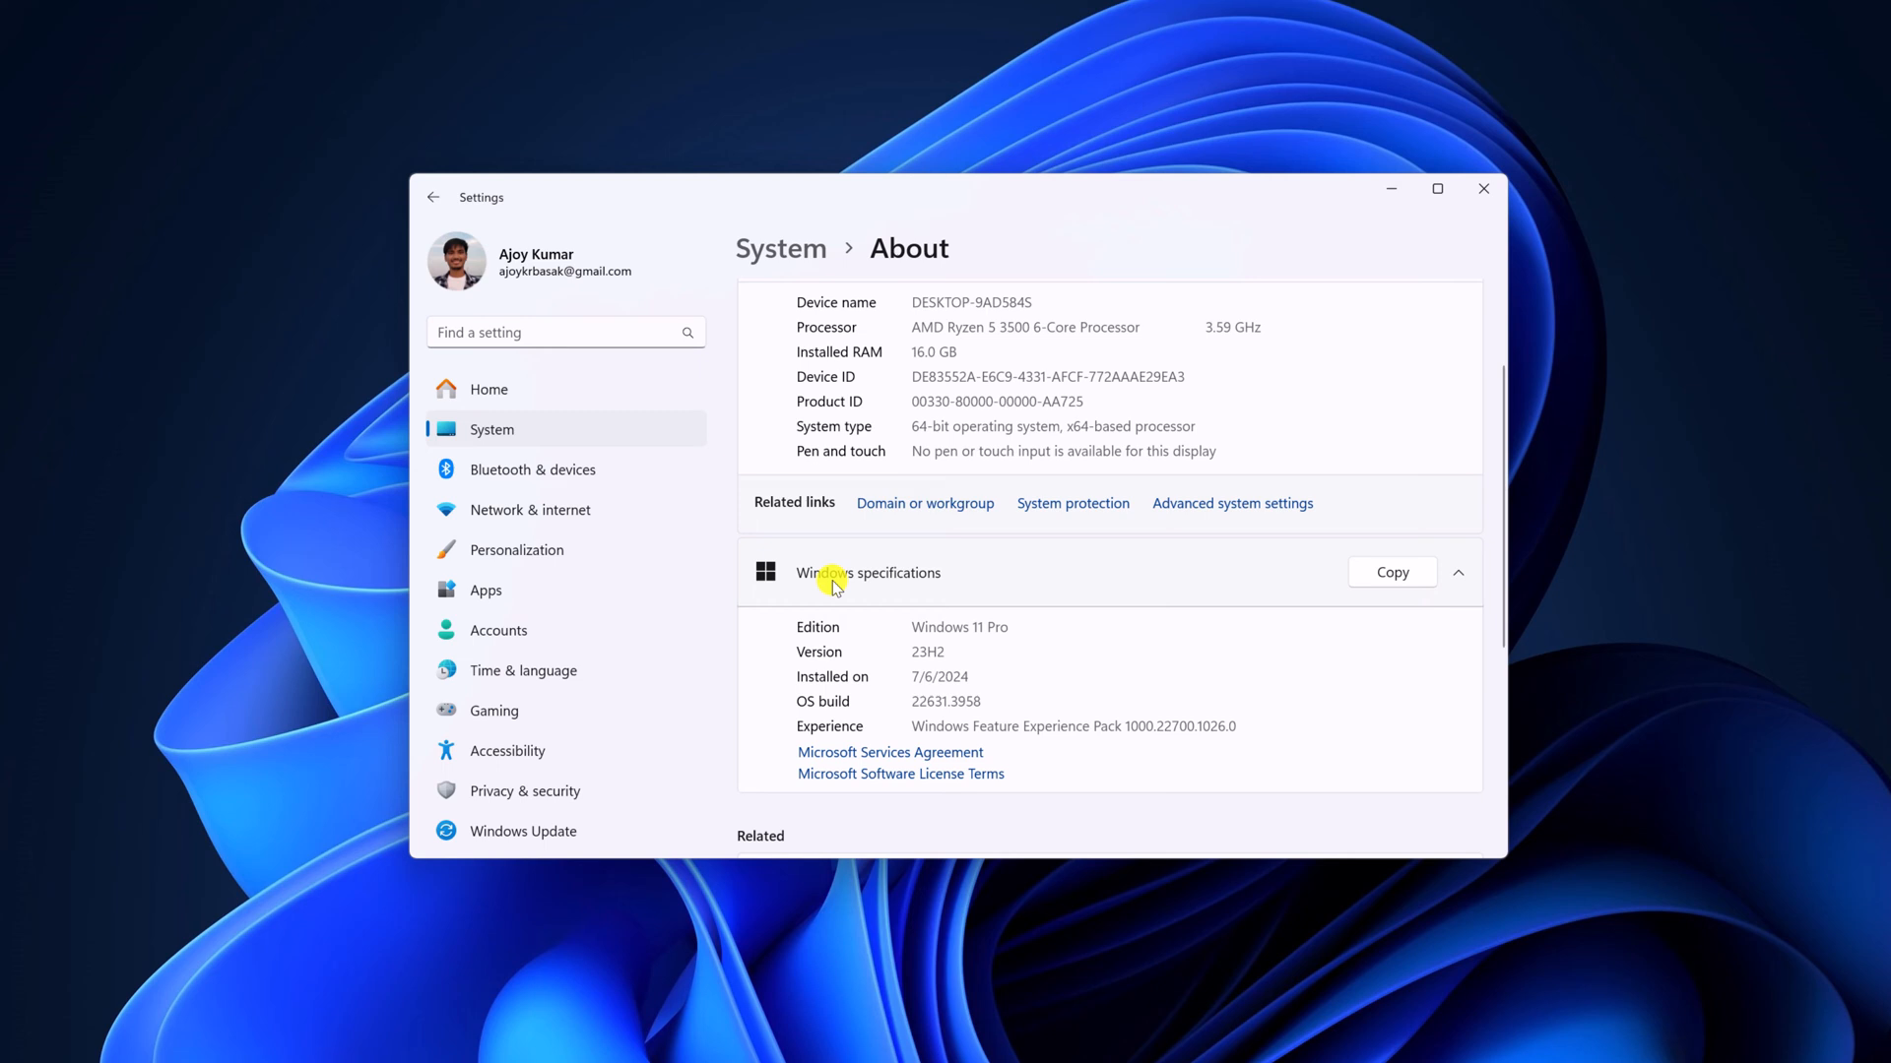
mouse_move(802, 657)
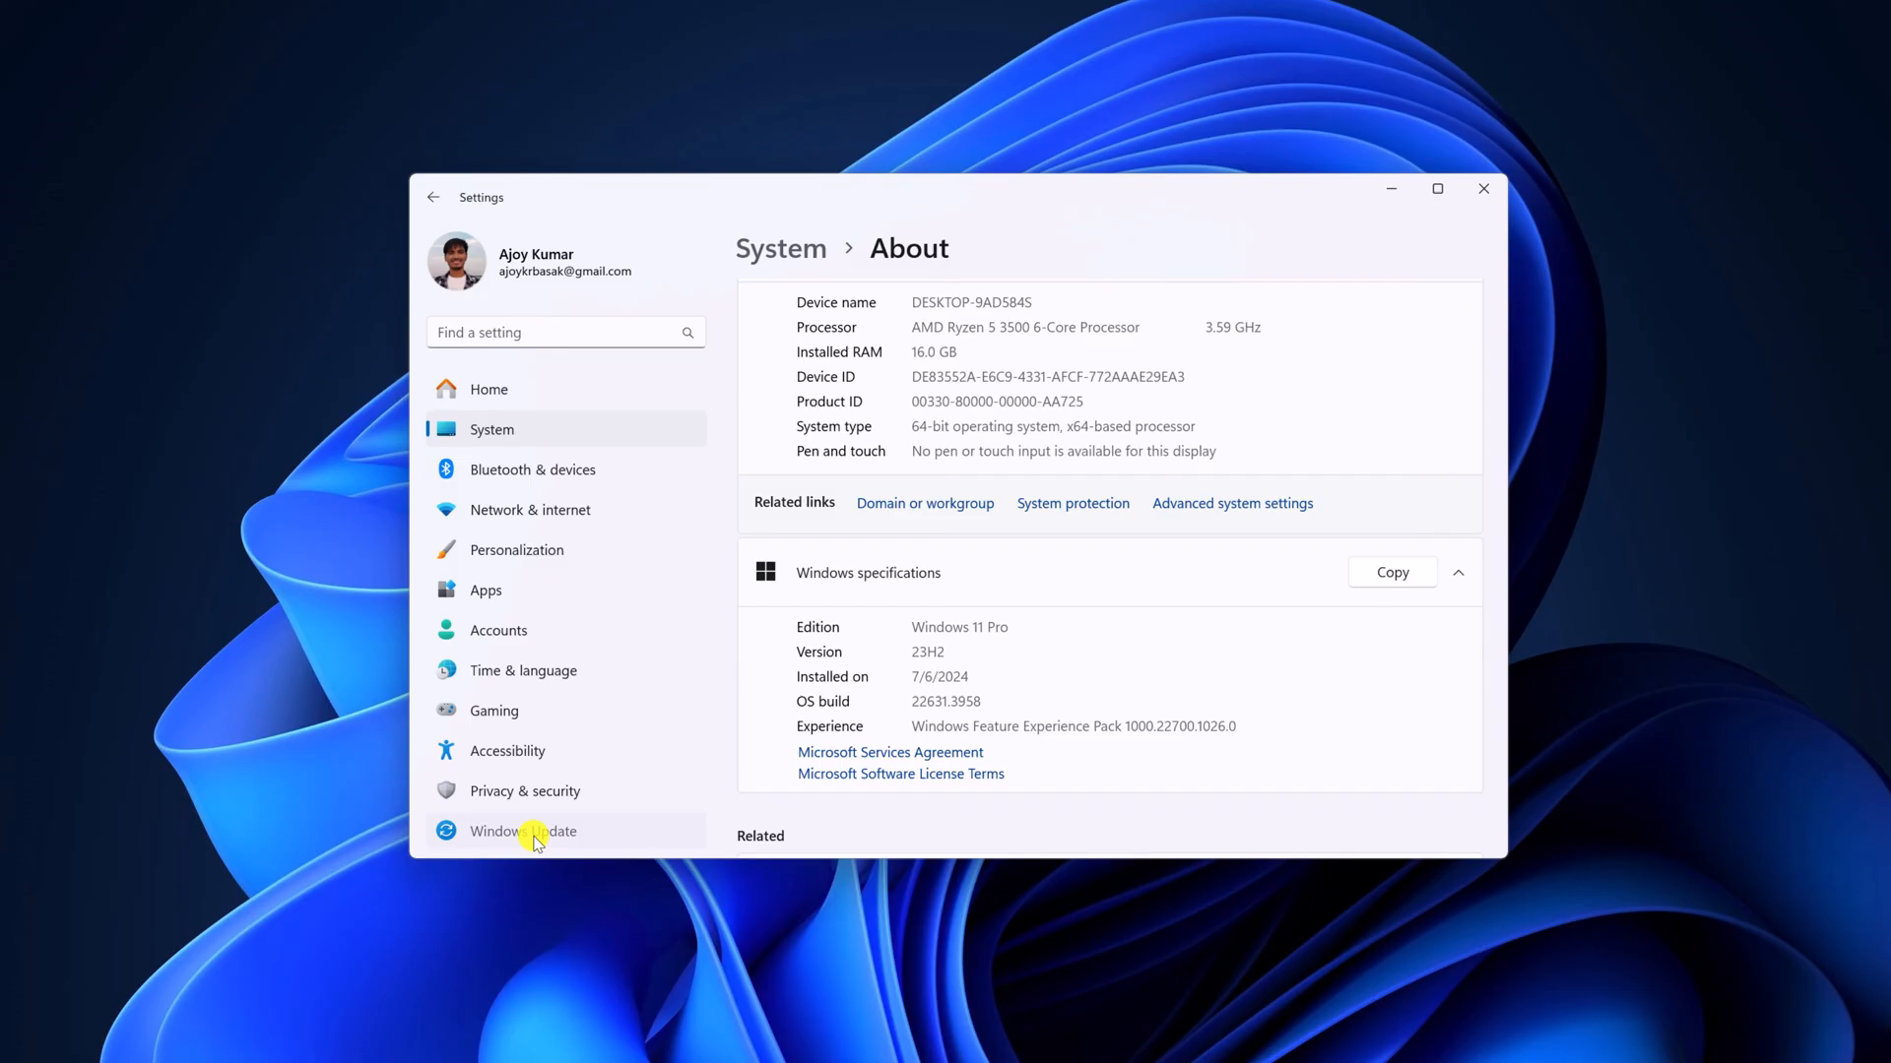
Step: Run 'Check for updates' in Windows Update, then return to the Dynamic Lighting page
left_click(522, 831)
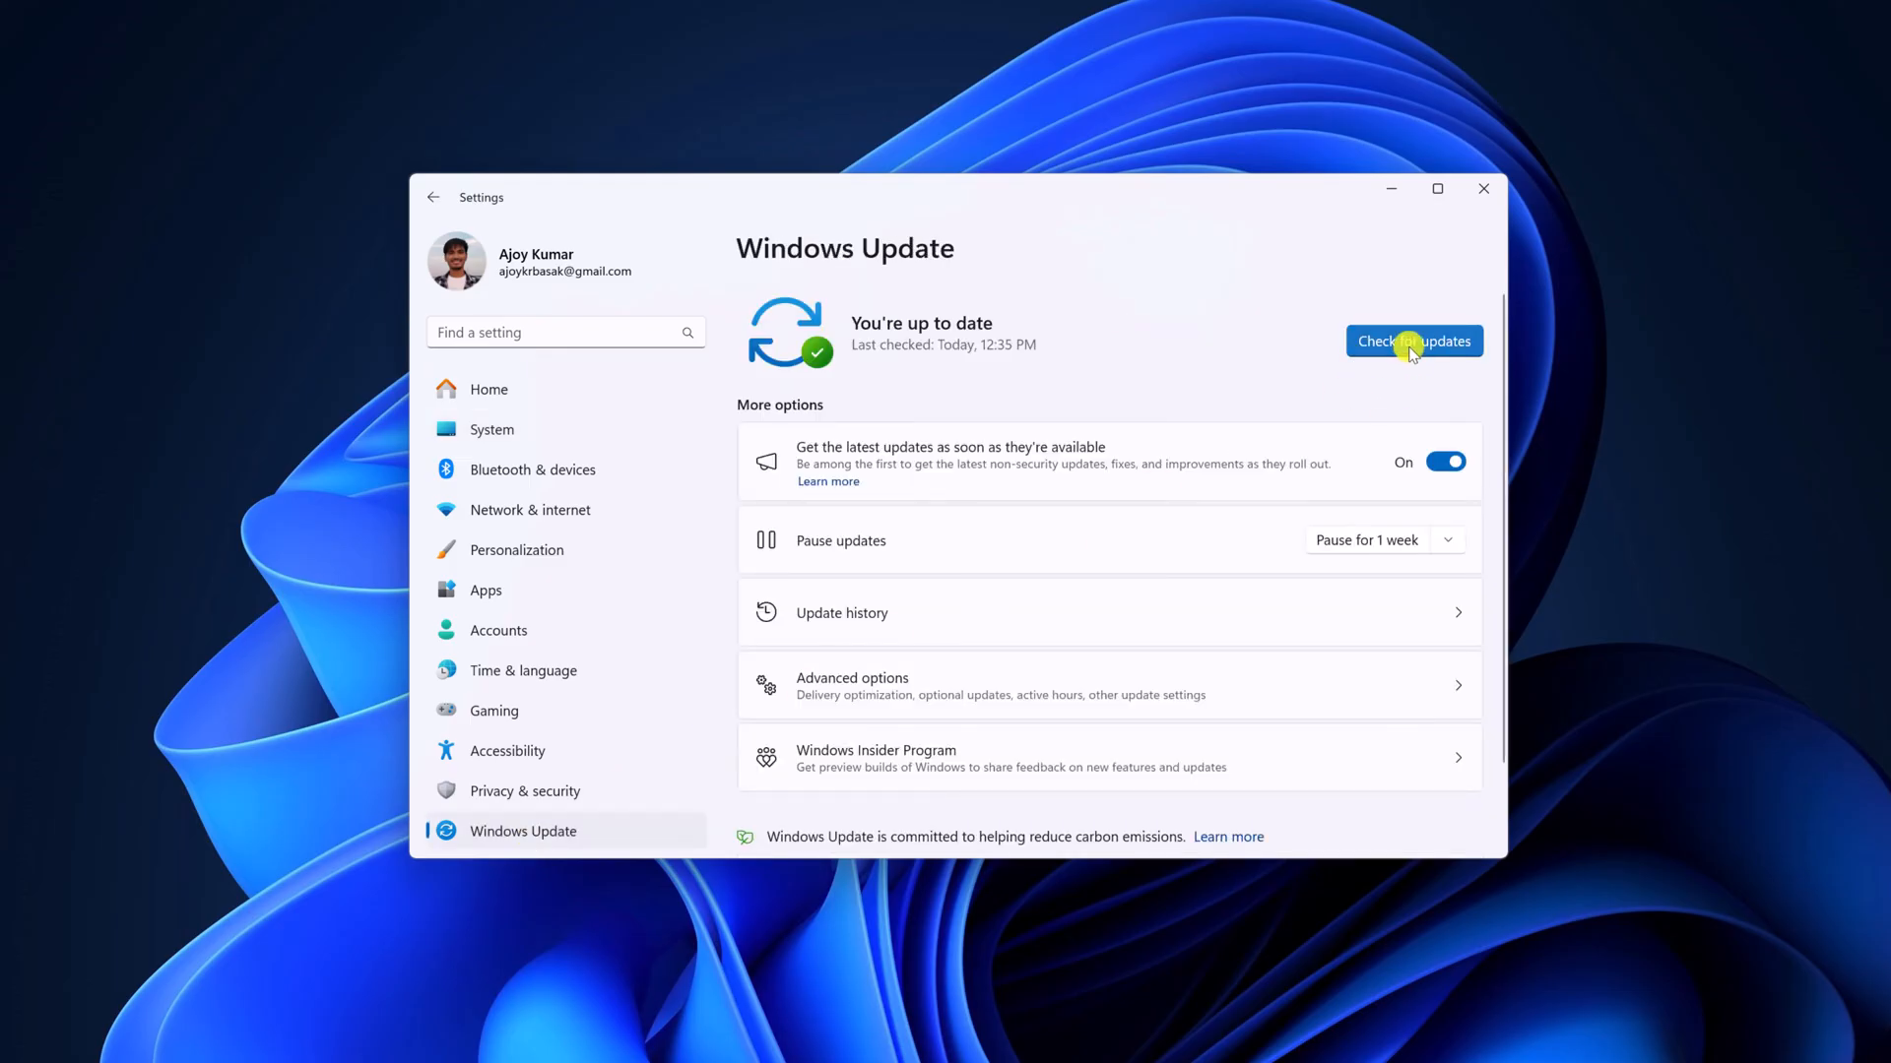
left_click(1414, 341)
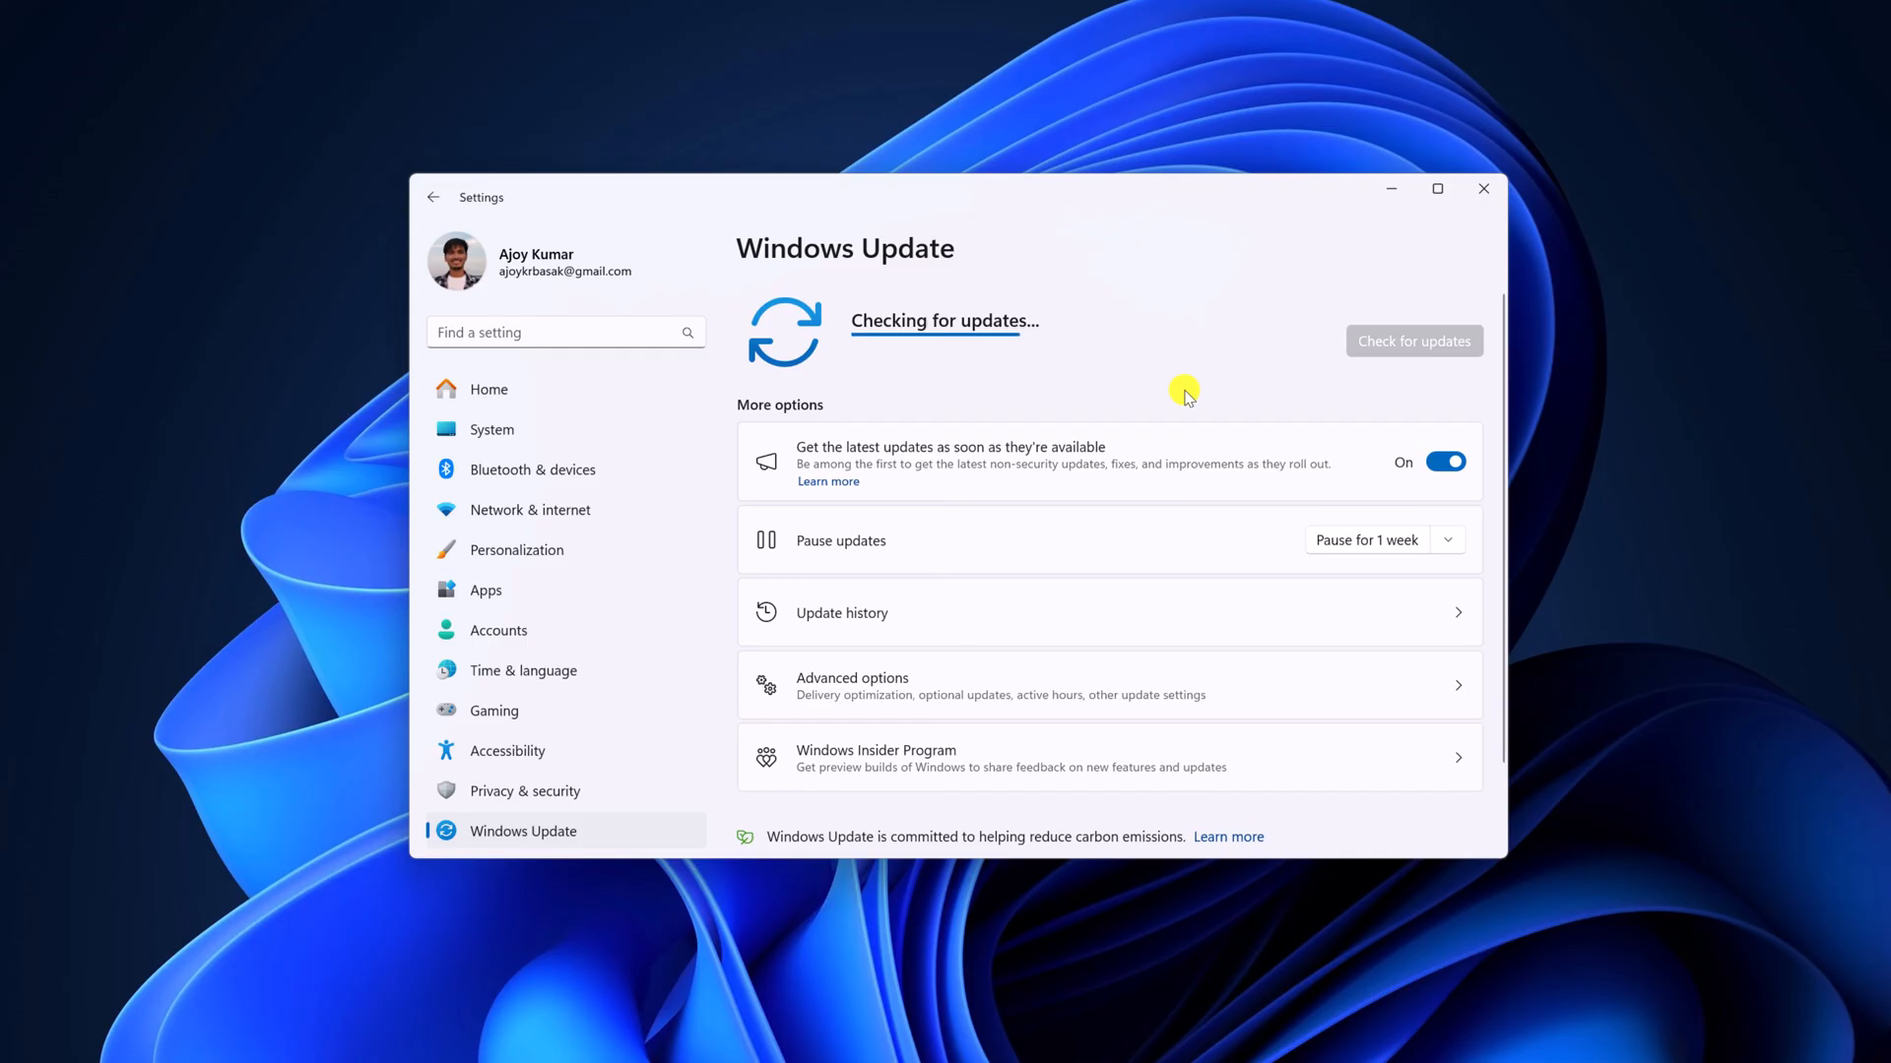
left_click(668, 1040)
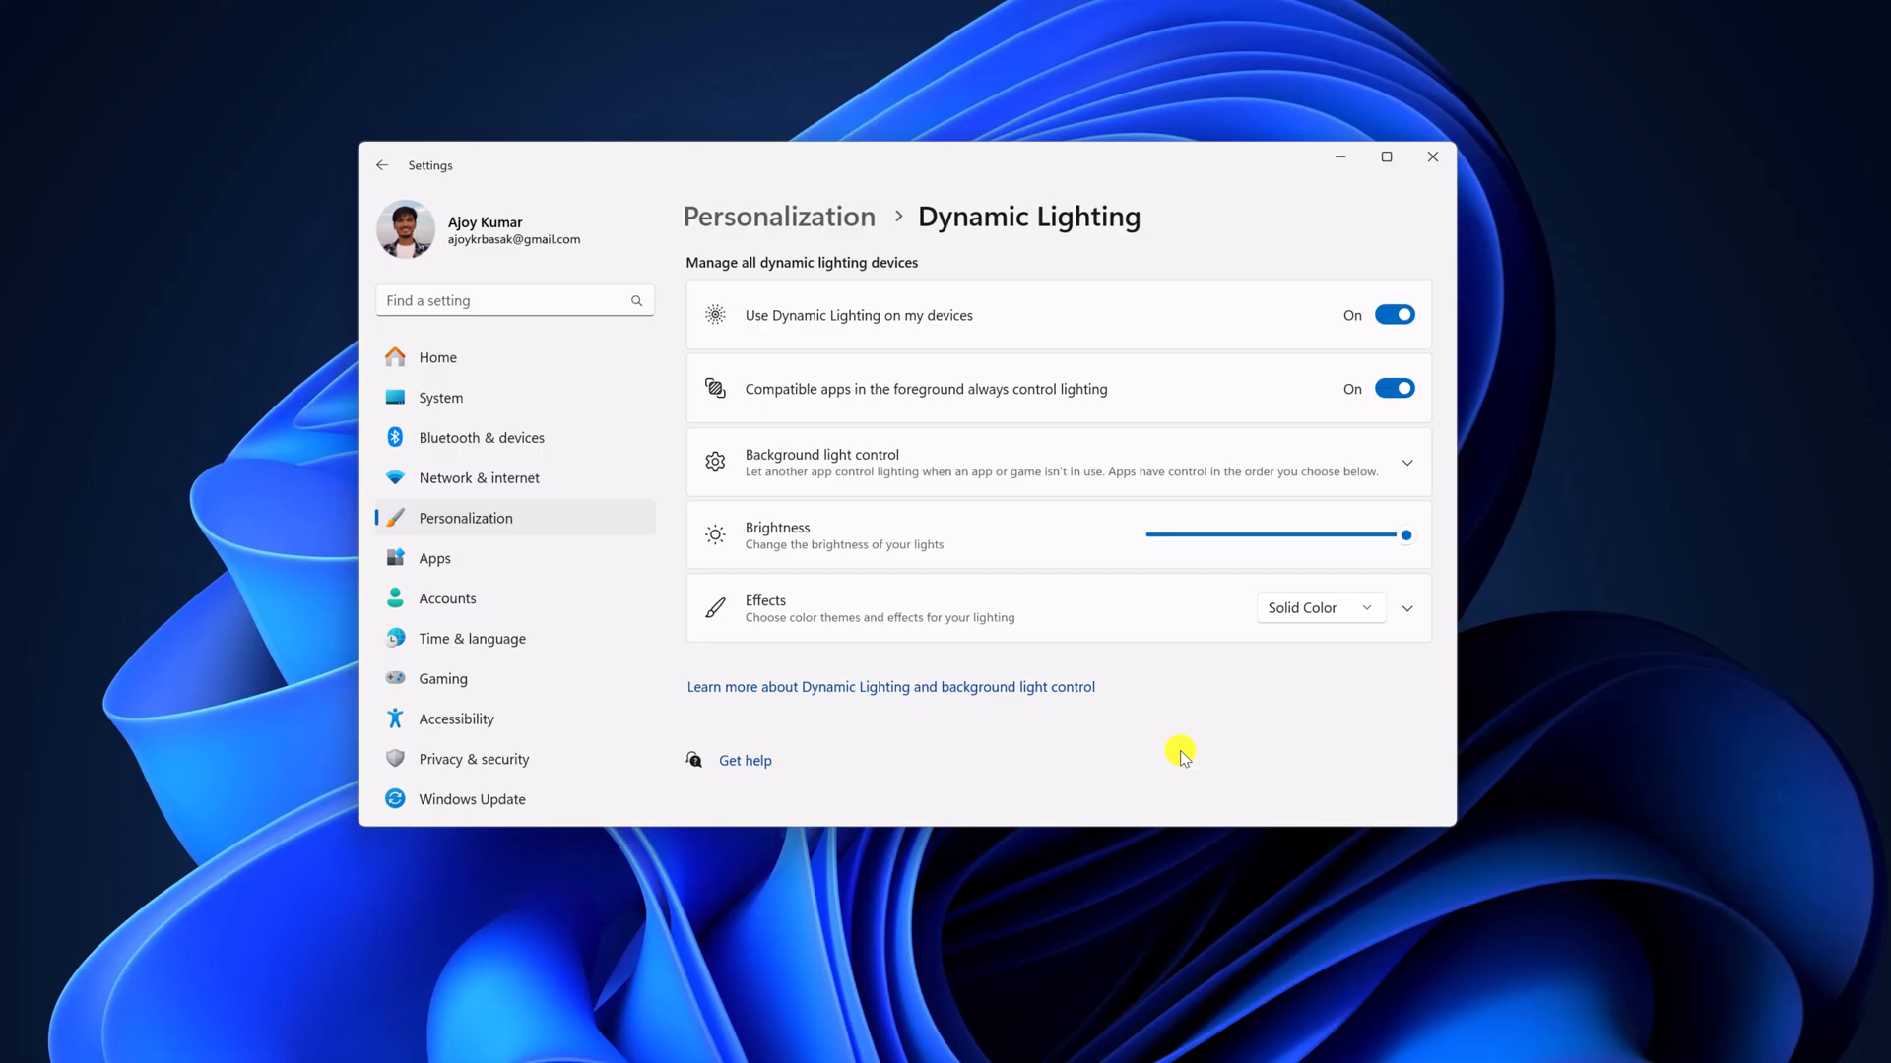
mouse_move(1194, 711)
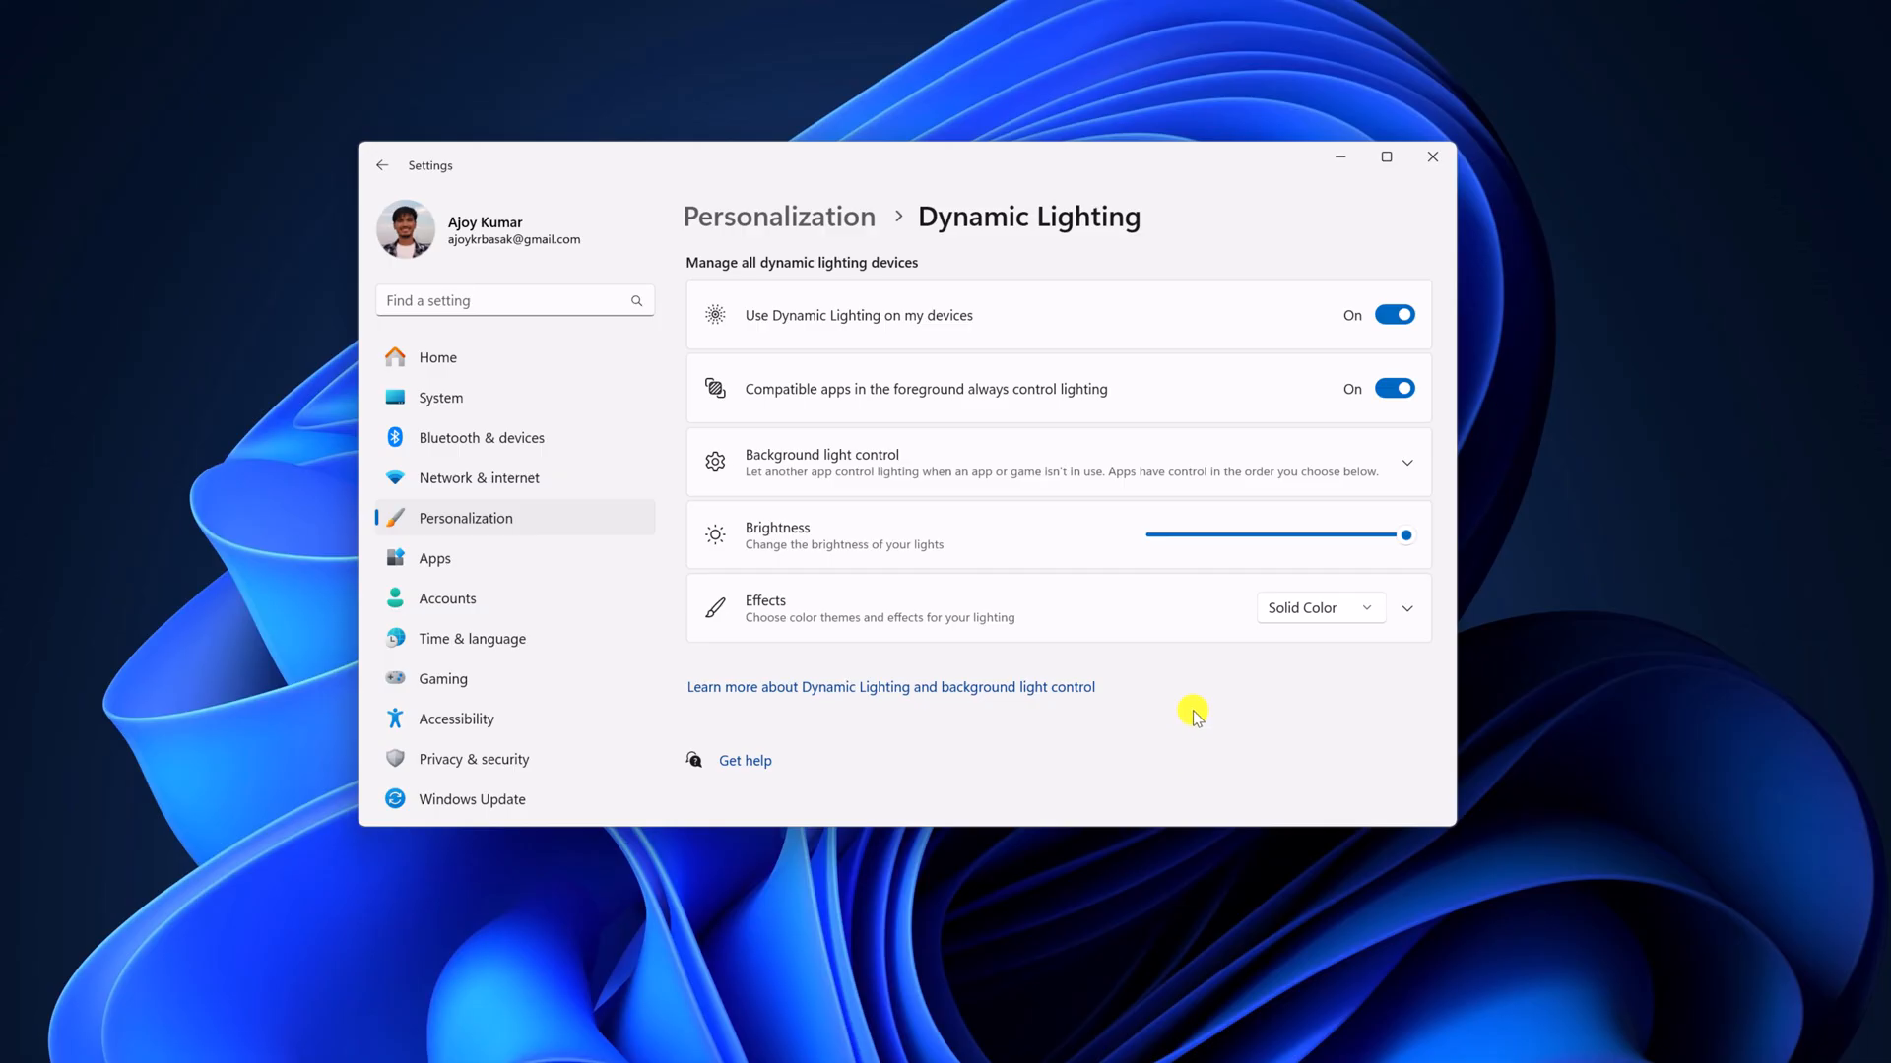
mouse_move(1341, 161)
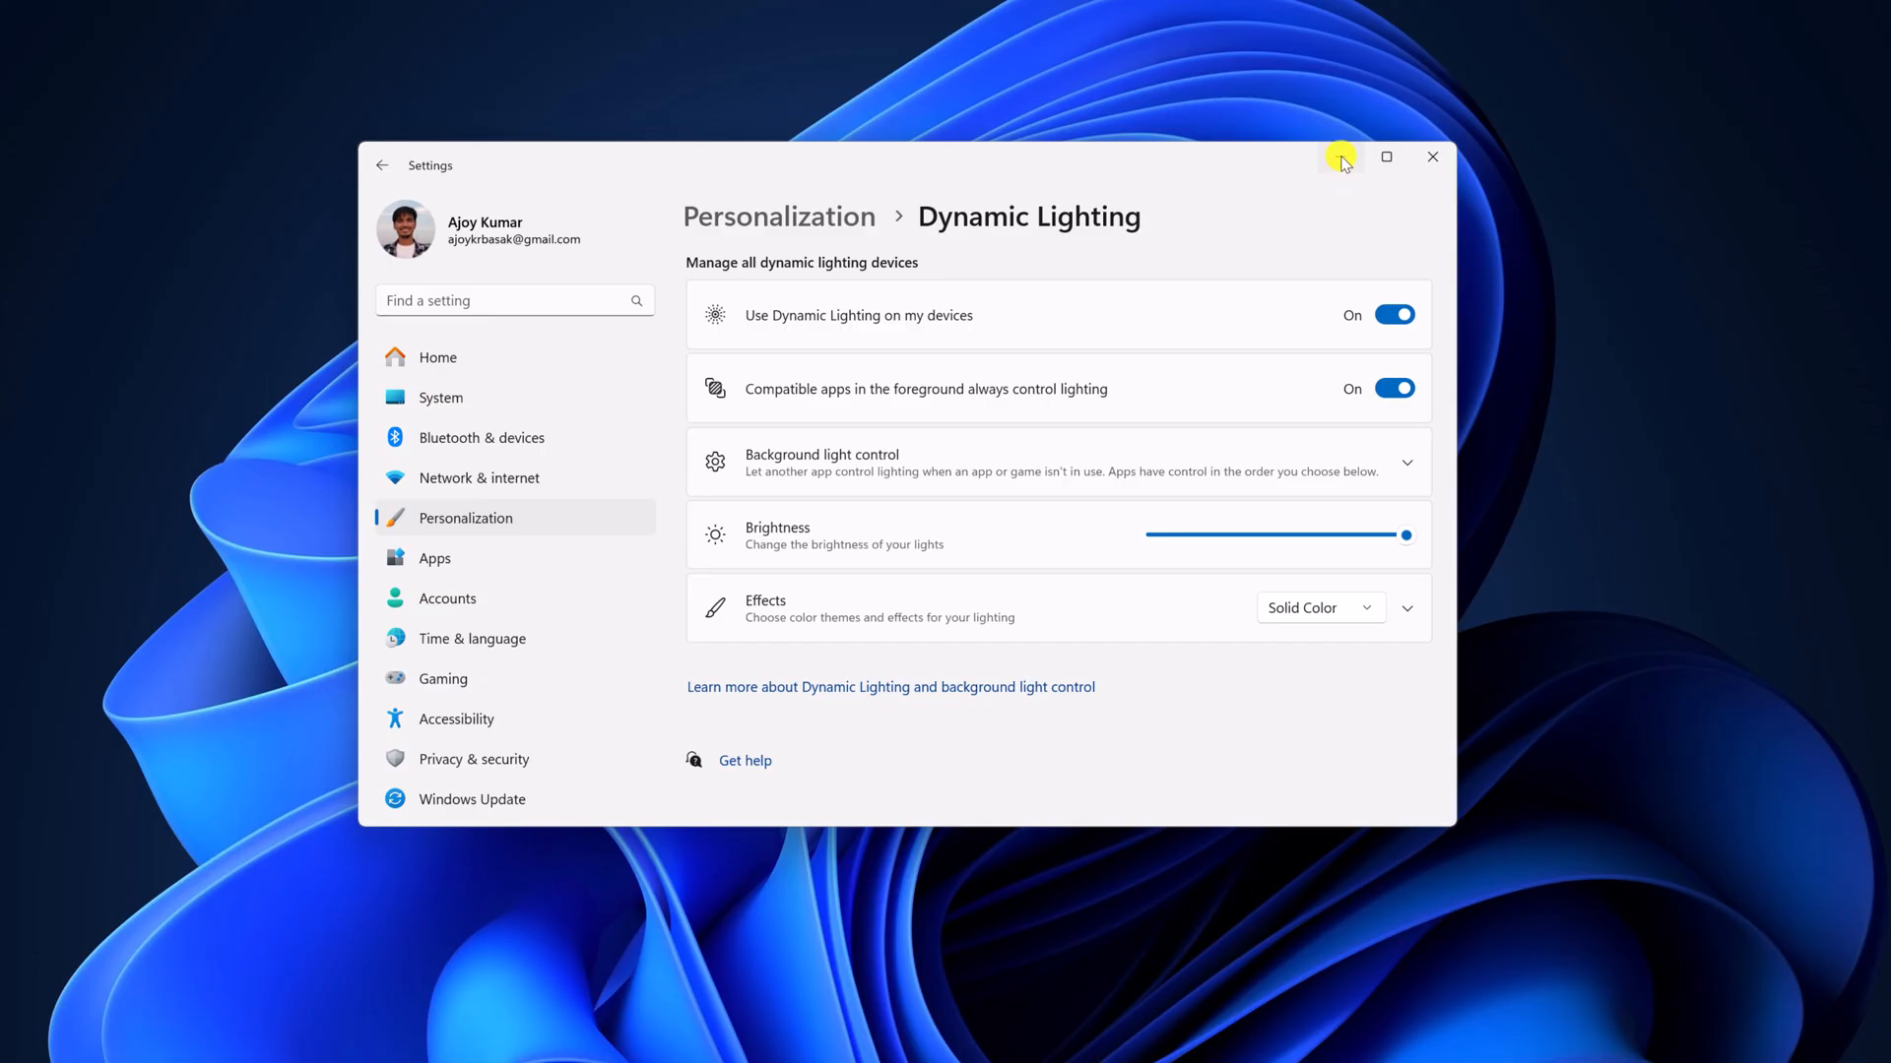
Step: Follow the 'Learn more about Dynamic Lighting' link and scroll to the LampArray device type list
left_click(1384, 157)
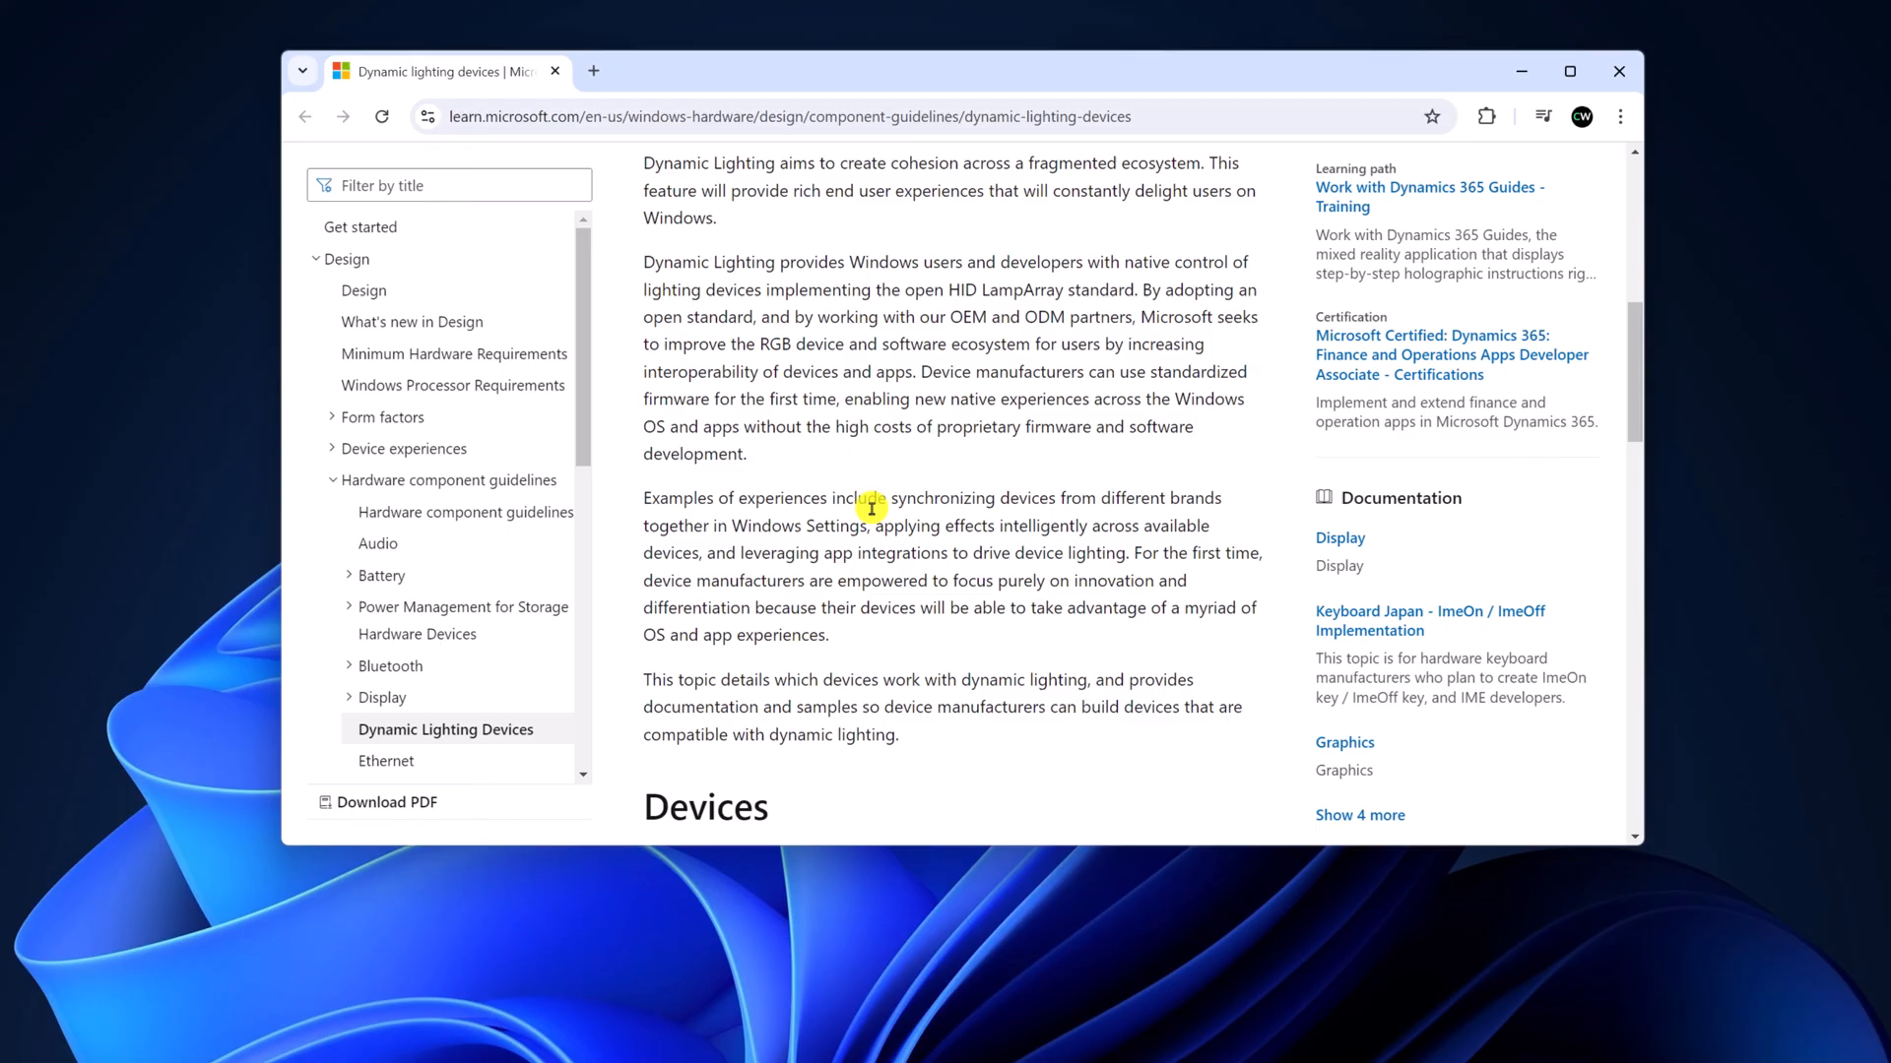
scroll("down", 3)
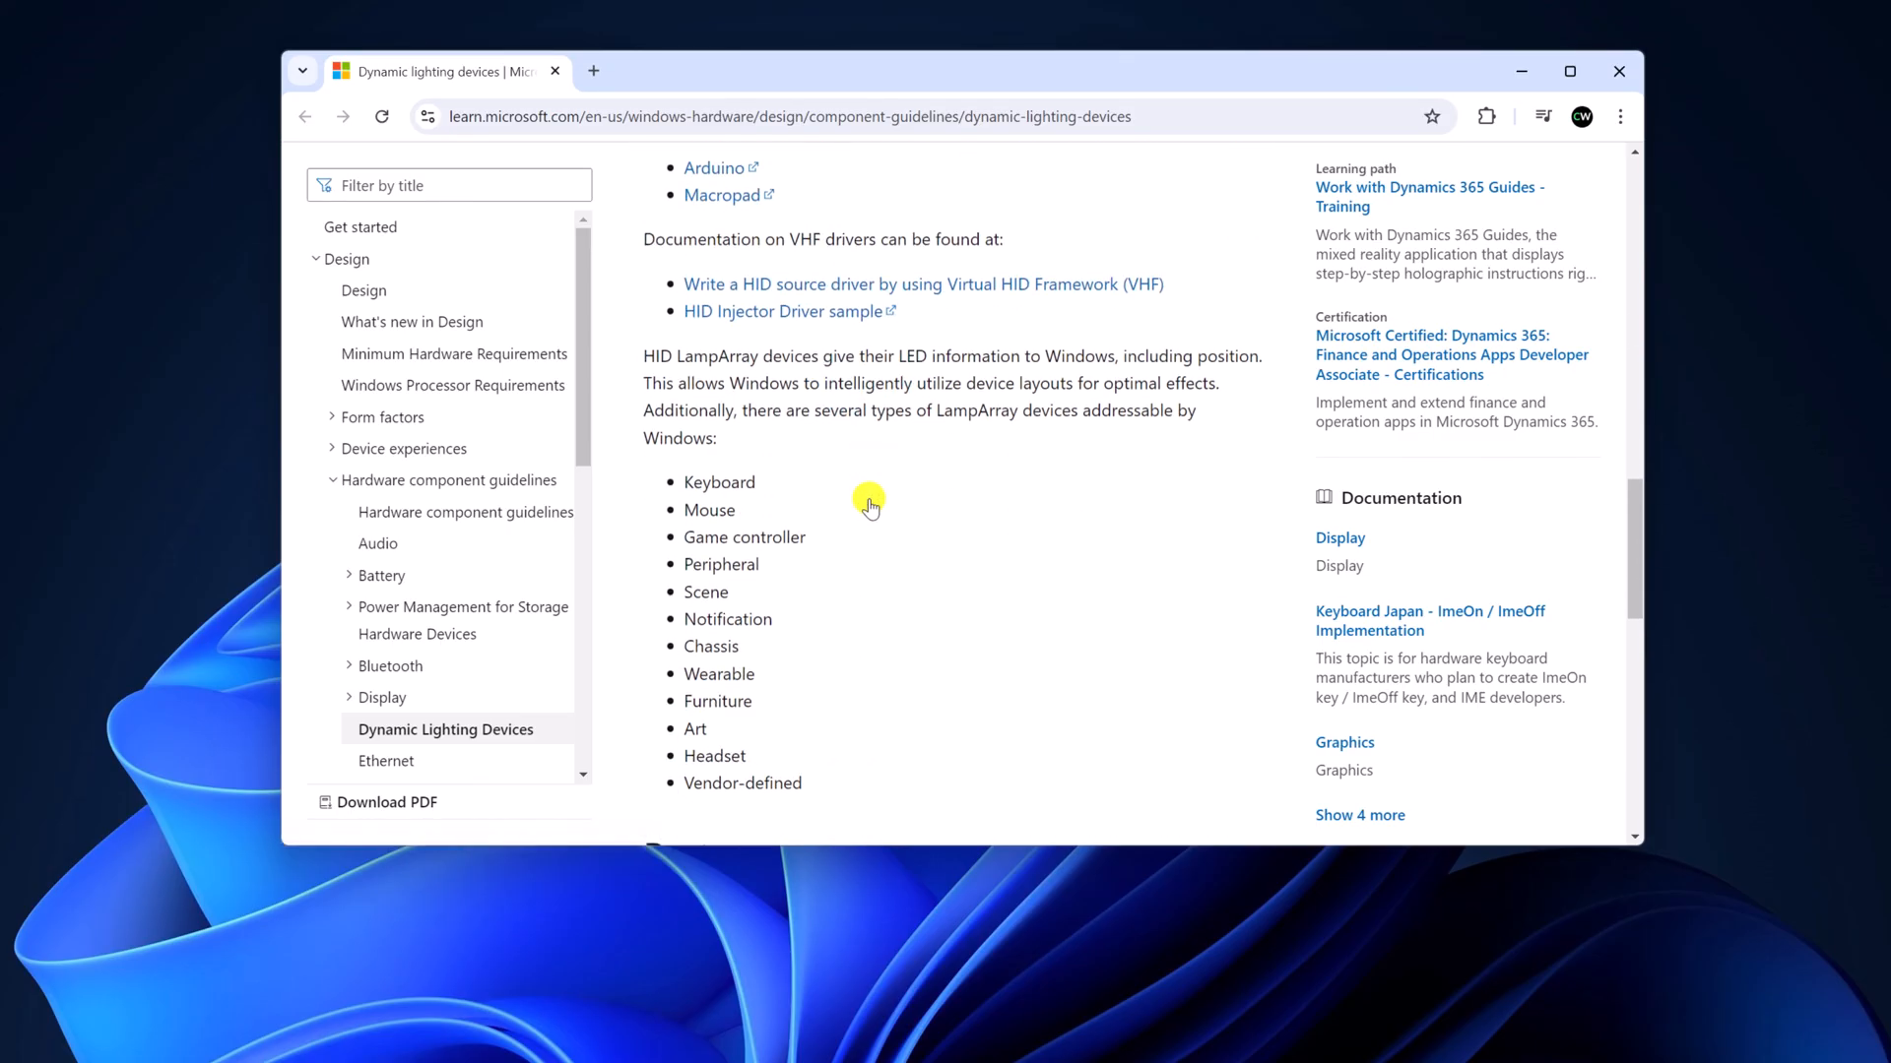
scroll("down", 3)
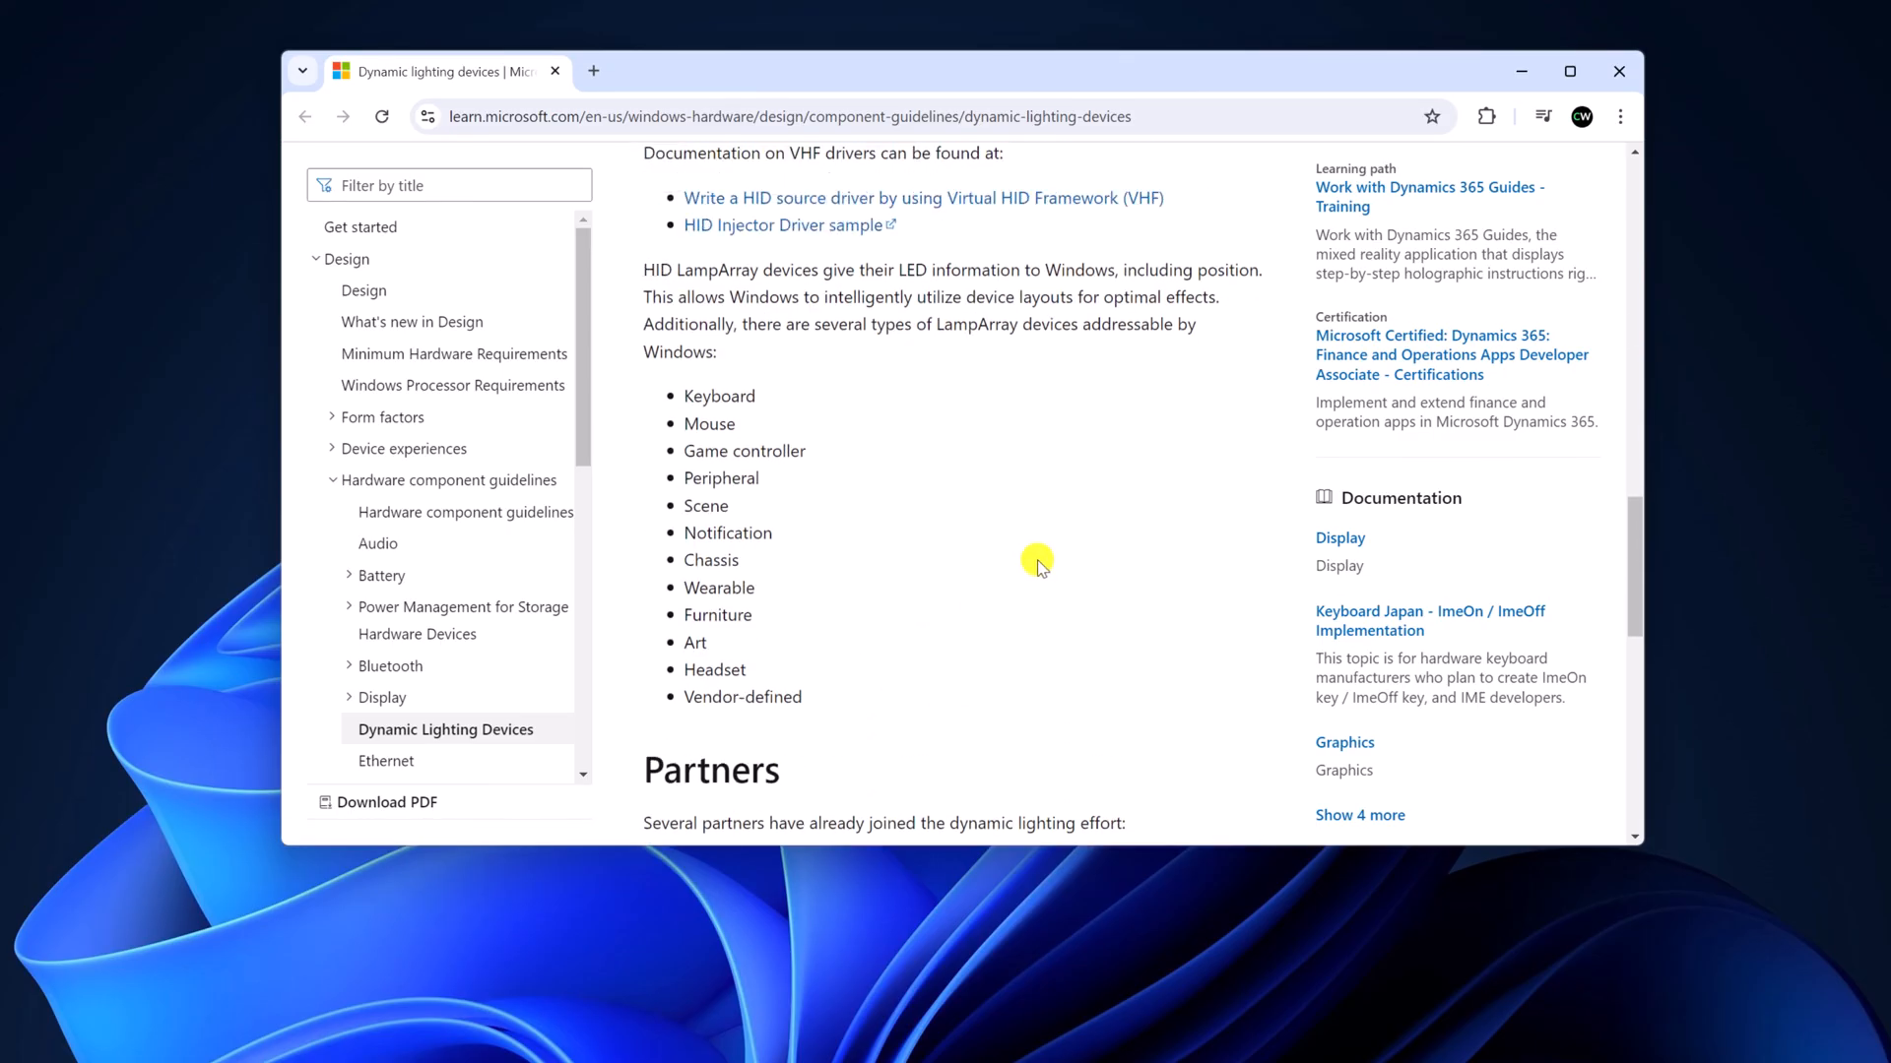